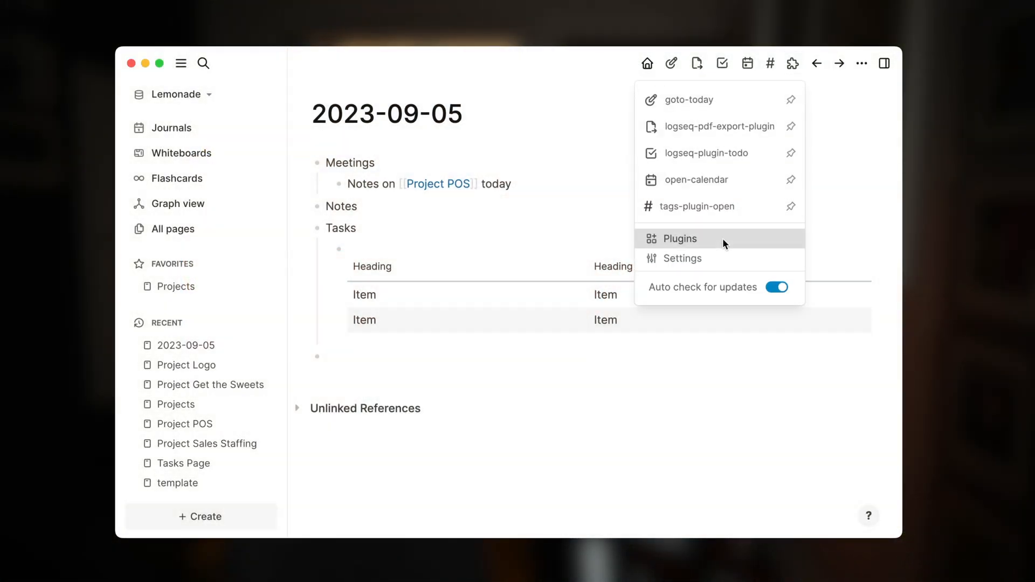
- Browse the plugin Marketplace list and close it again
click(679, 238)
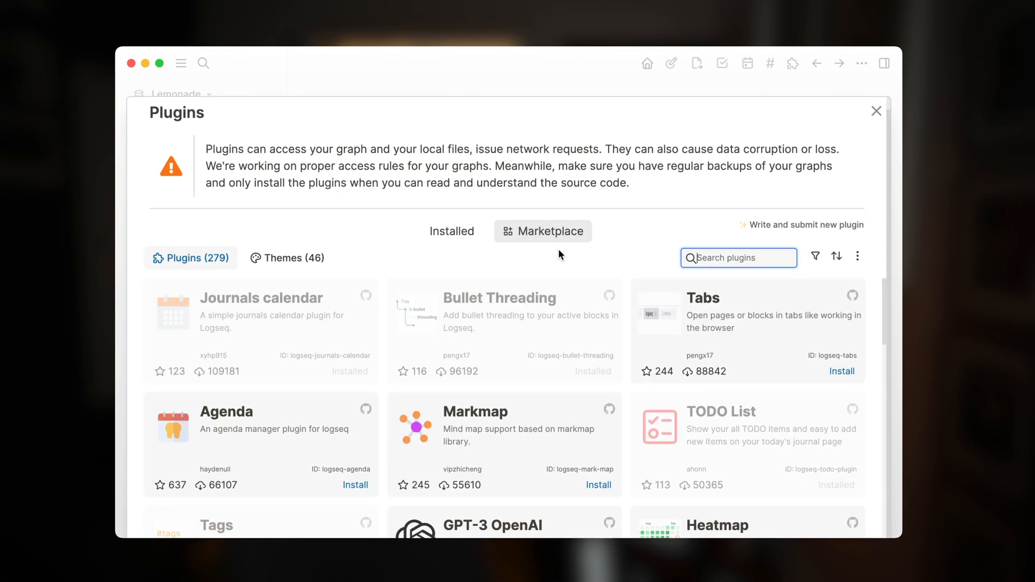
scroll(down, 3)
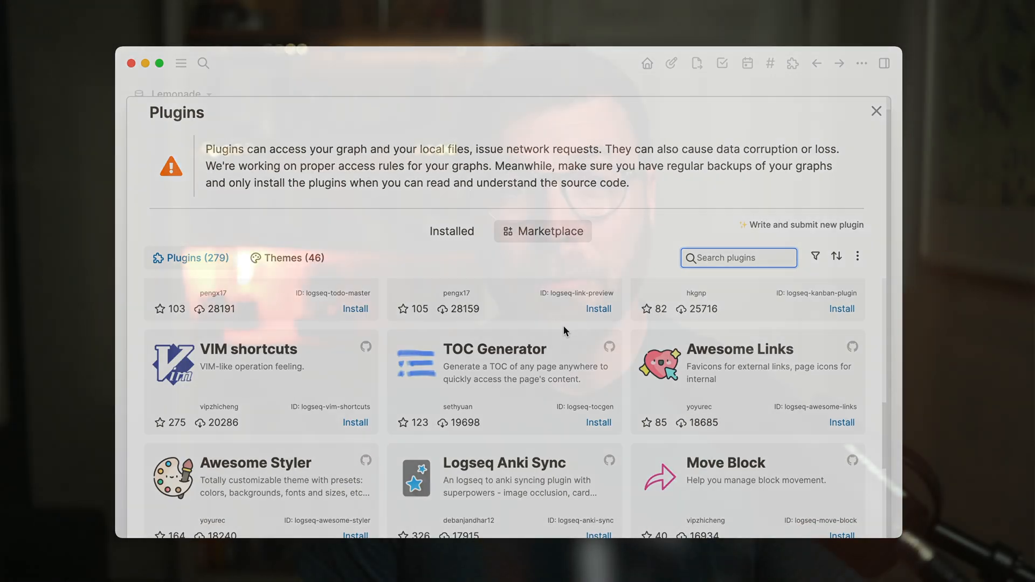
click(876, 110)
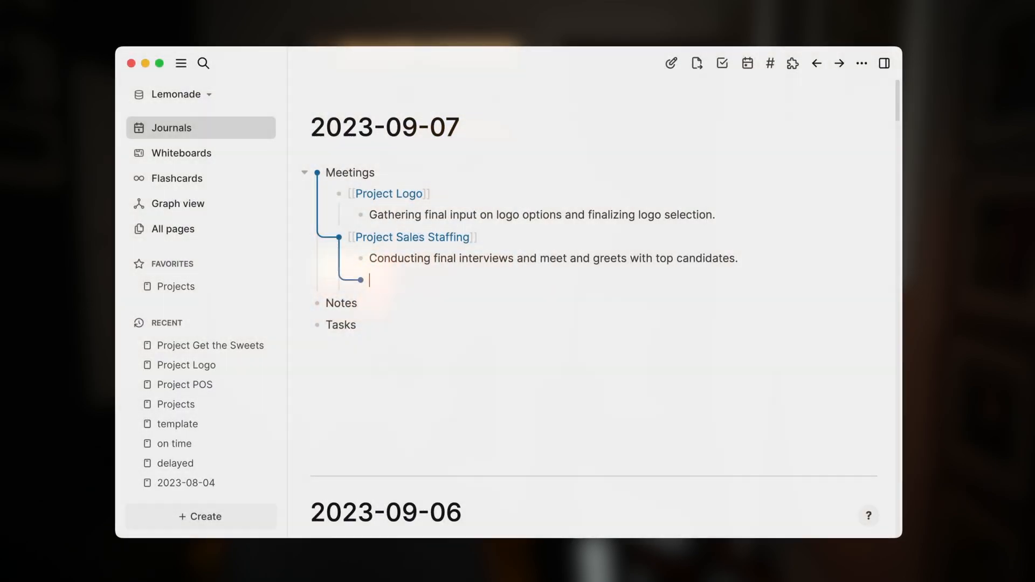
- Write a TODO to decide between top 2 candidates tagged #tasktodo, then return to Journals
text(TODO Meet with Jim)
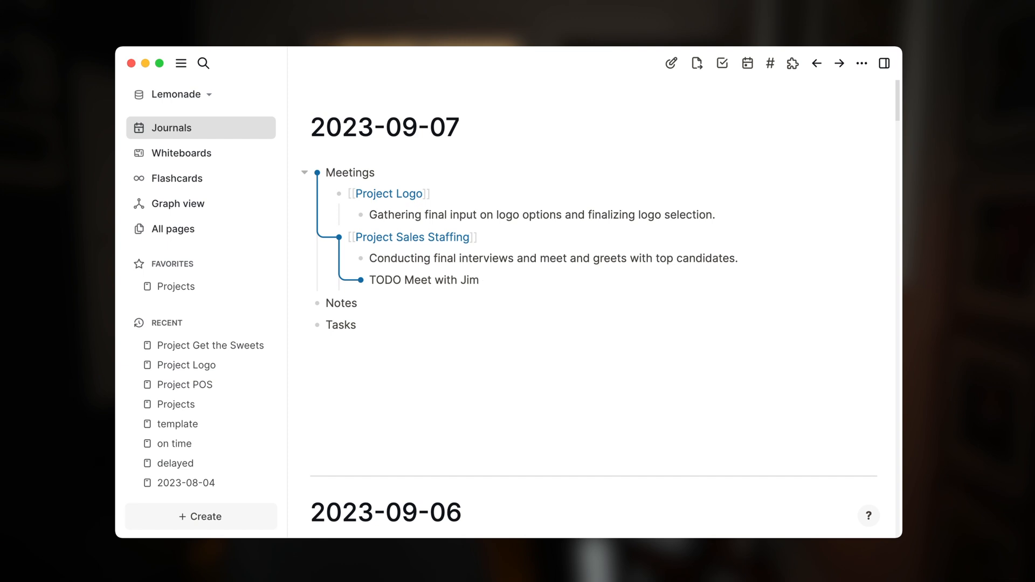
text(and)
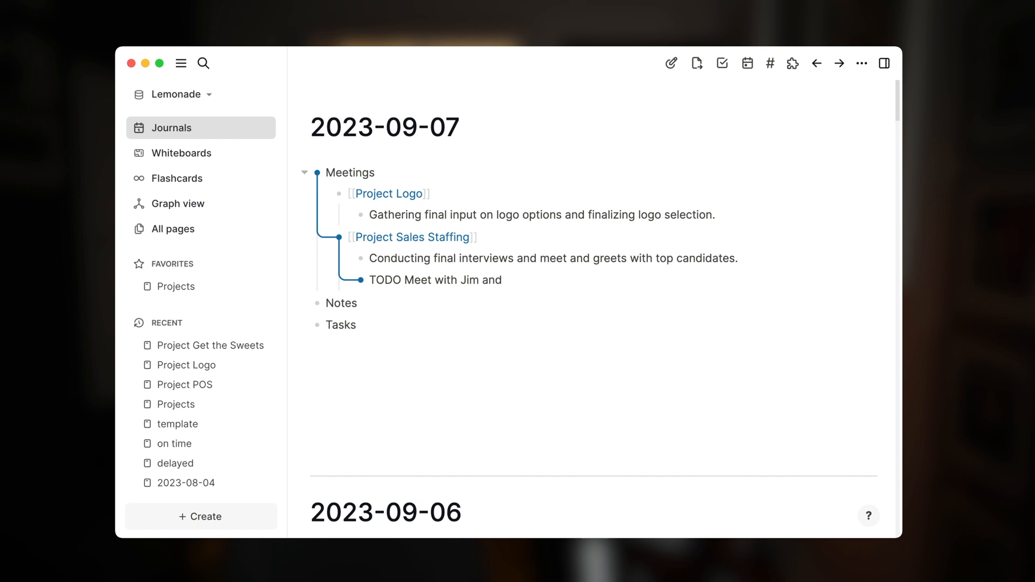
text(decide)
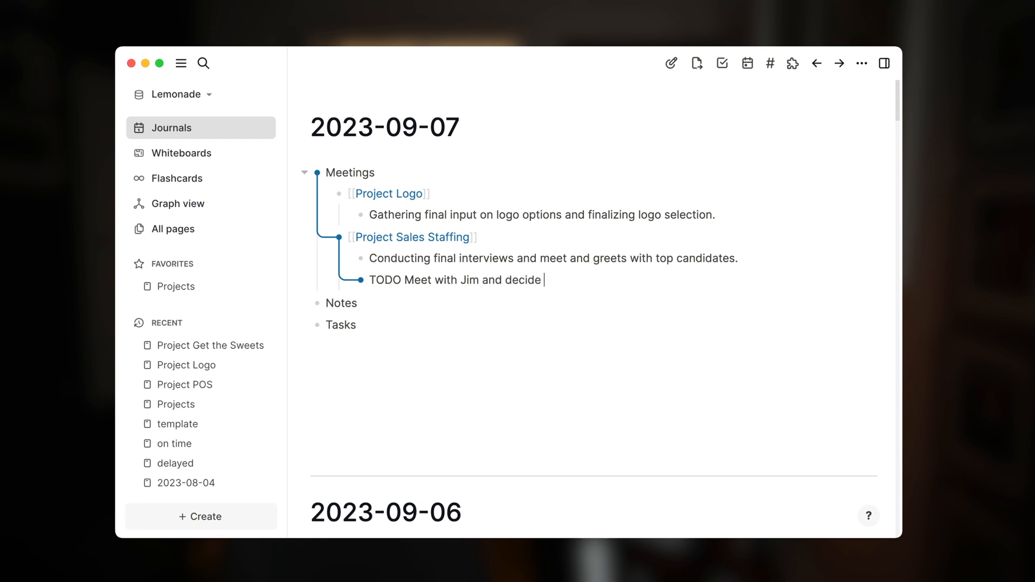
text(between)
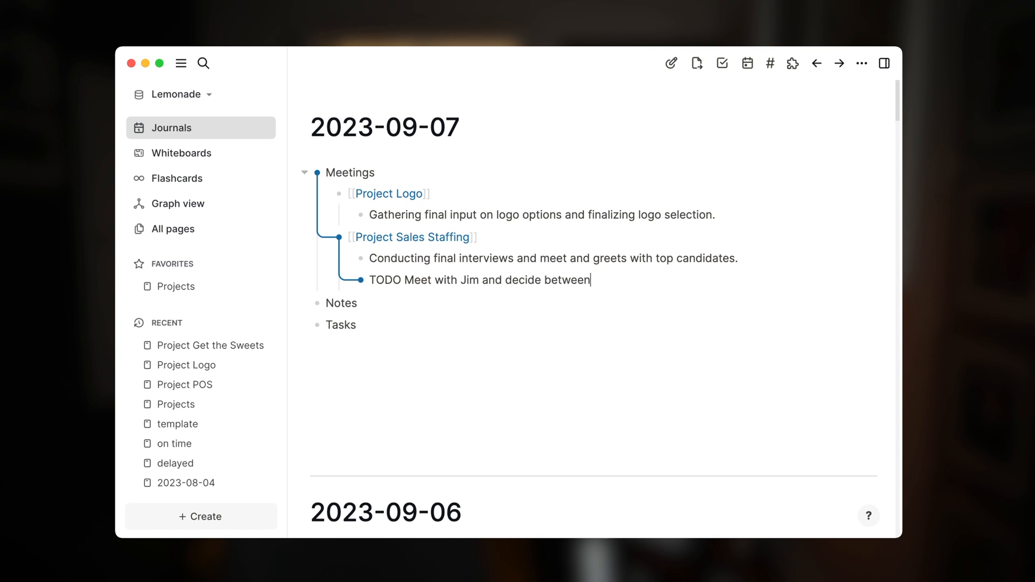
text(top 2)
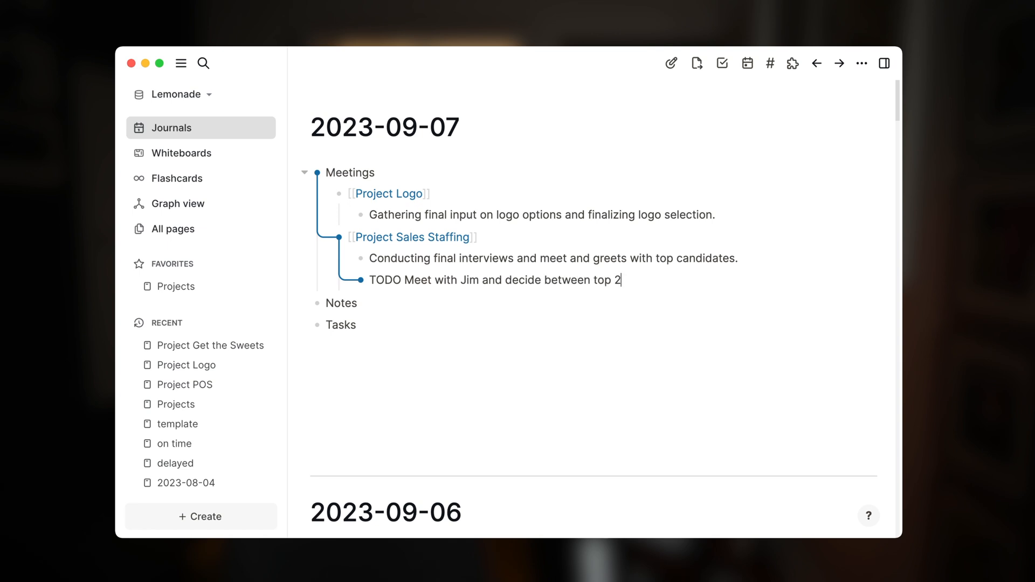
text(candidat)
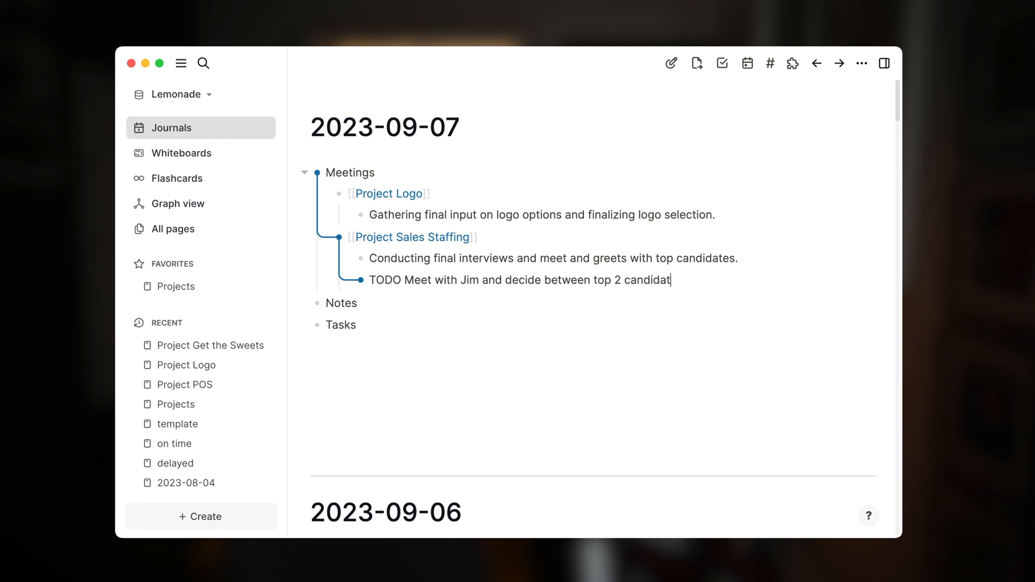
text(es.)
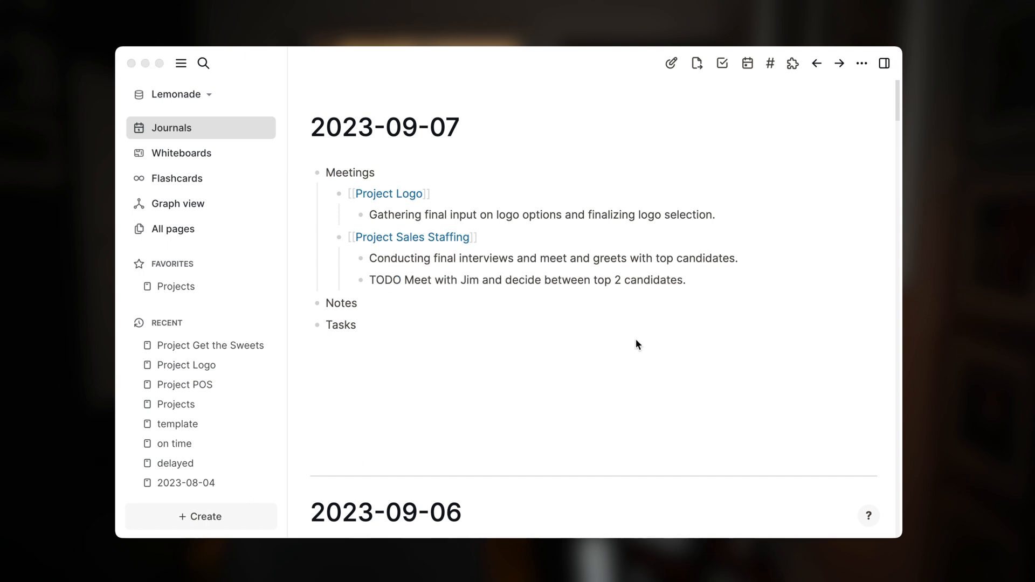
text(#)
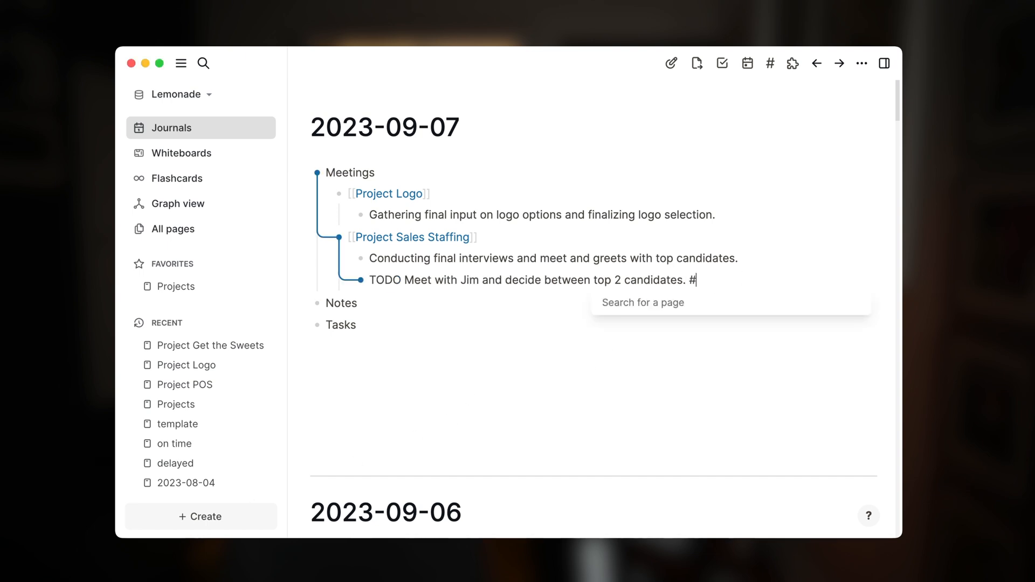
text(tasktodo)
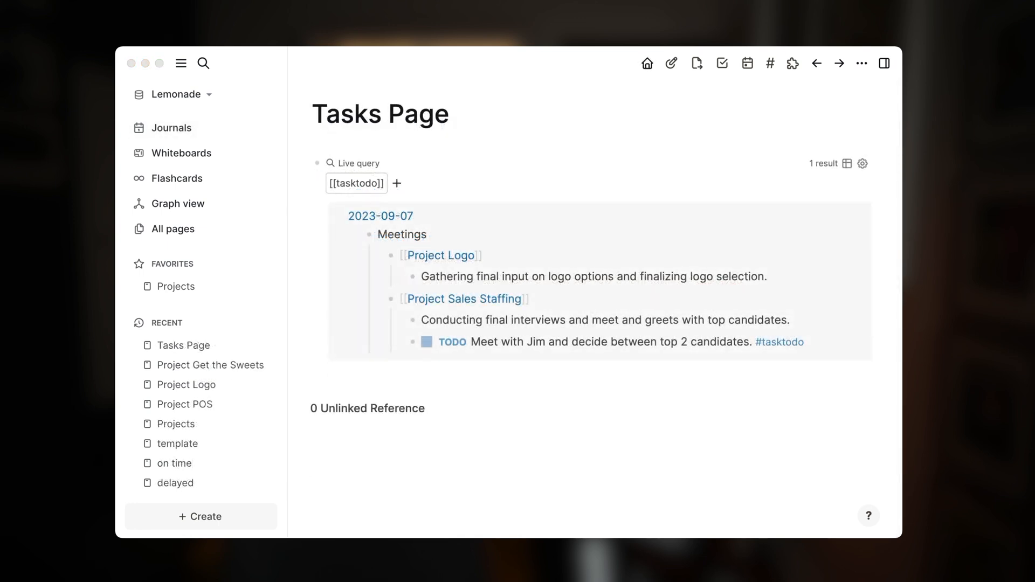
click(171, 127)
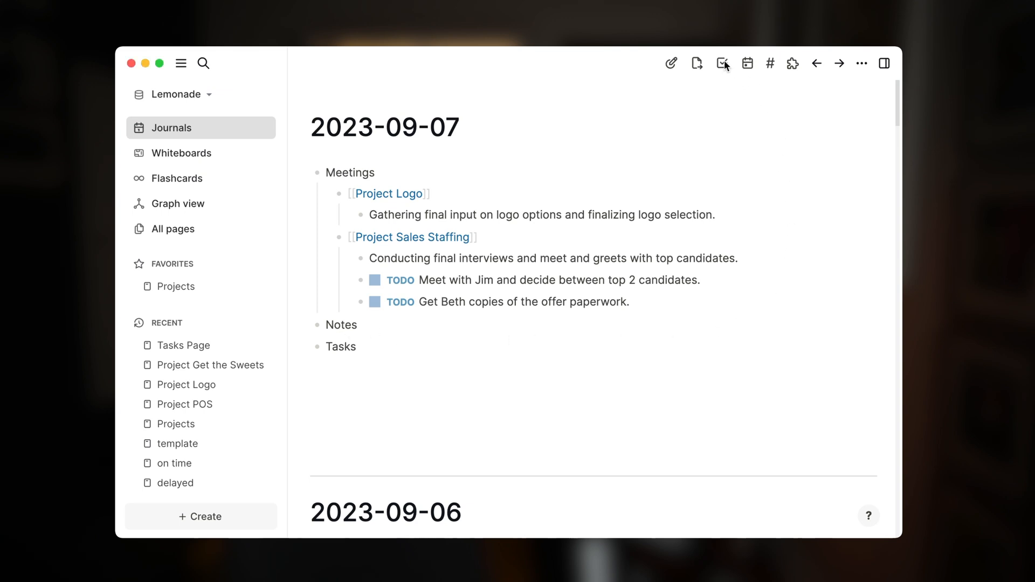
- Create a 'Shred Those Documents' task from the todo panel search and close the panel
click(721, 62)
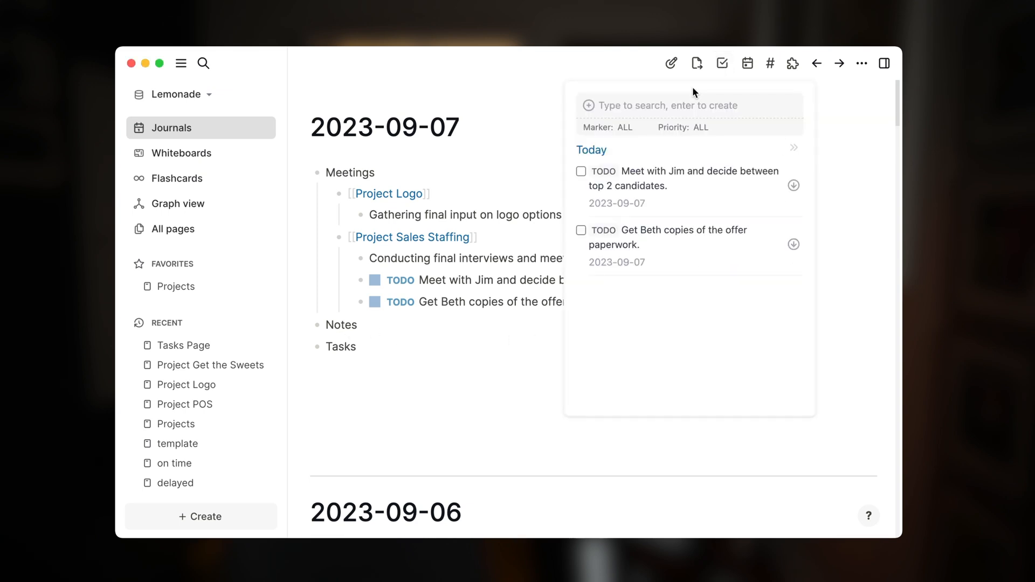
text(J)
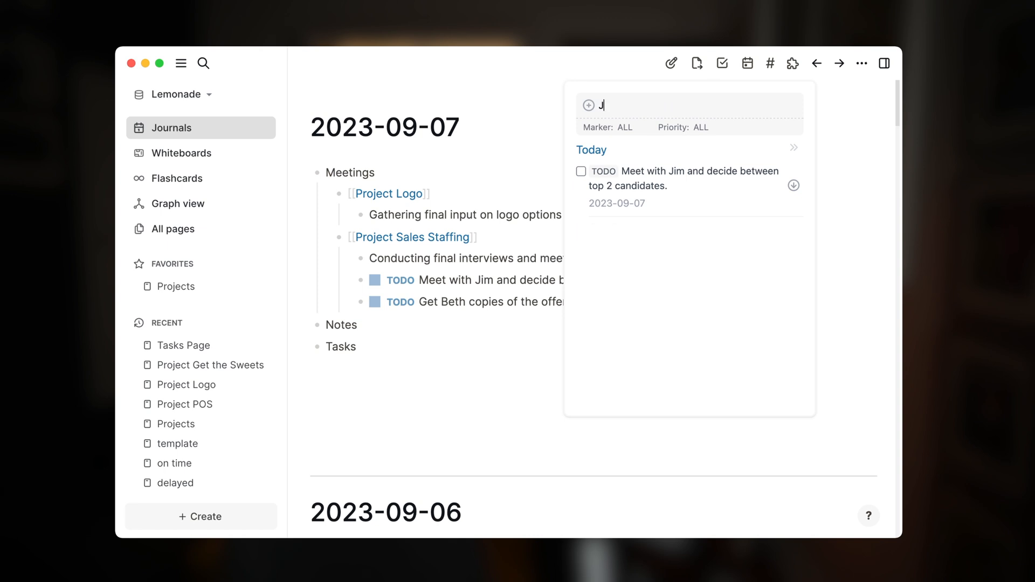
text(i)
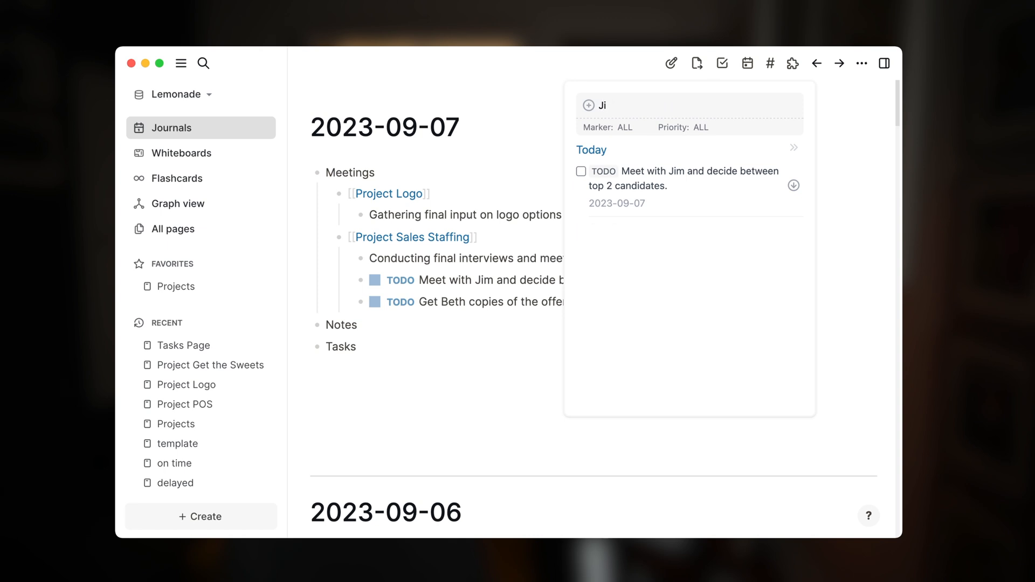
text(Shred Those Documents)
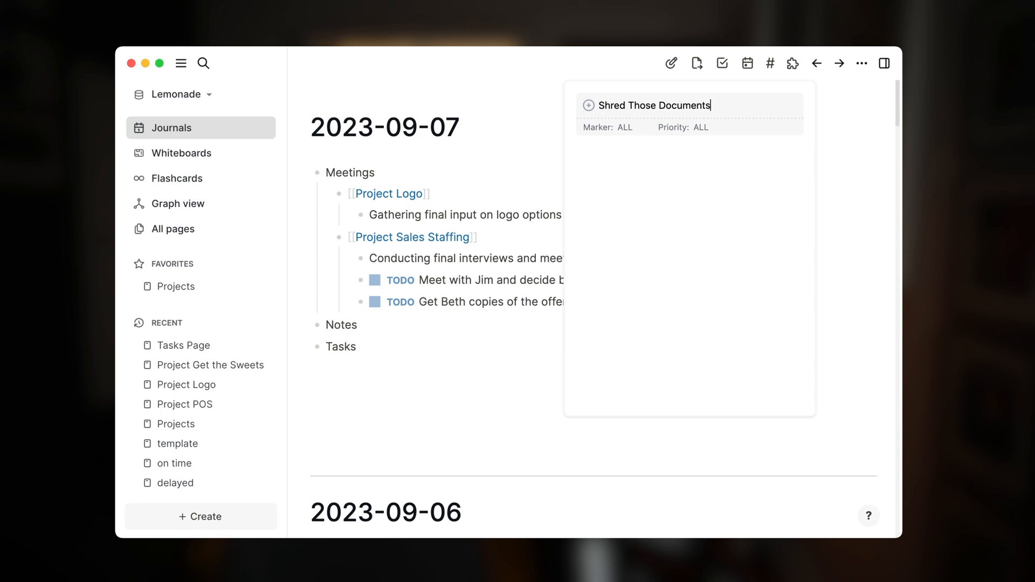
key(Enter)
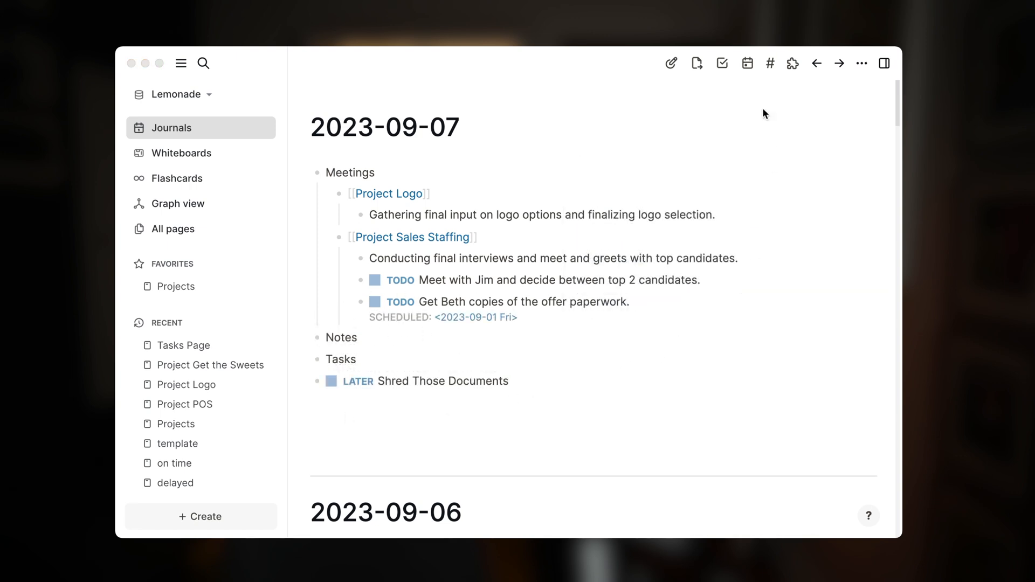
click(722, 63)
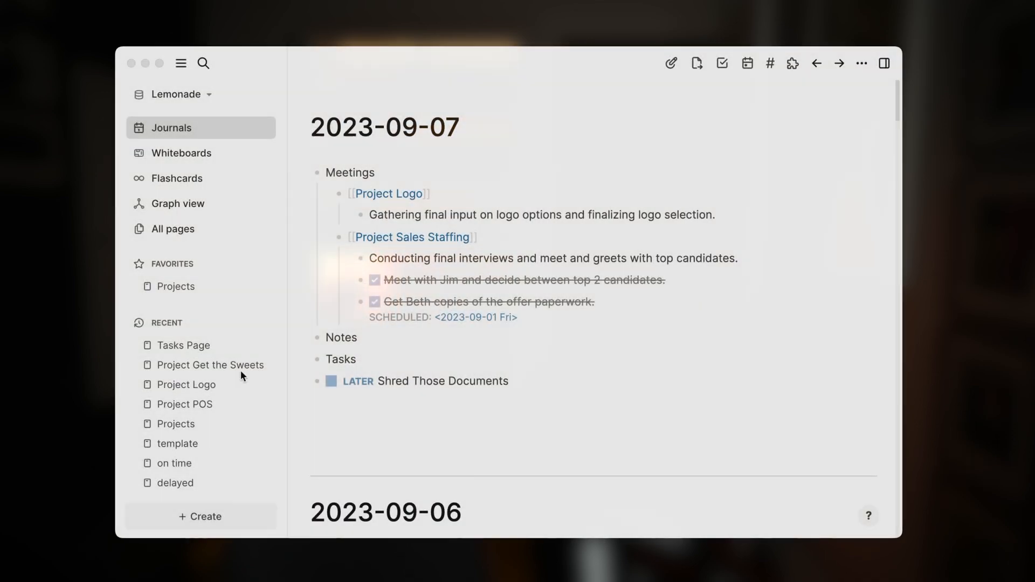
- Open the 2023-09-13 journal page from the month calendar
scroll(down, 3)
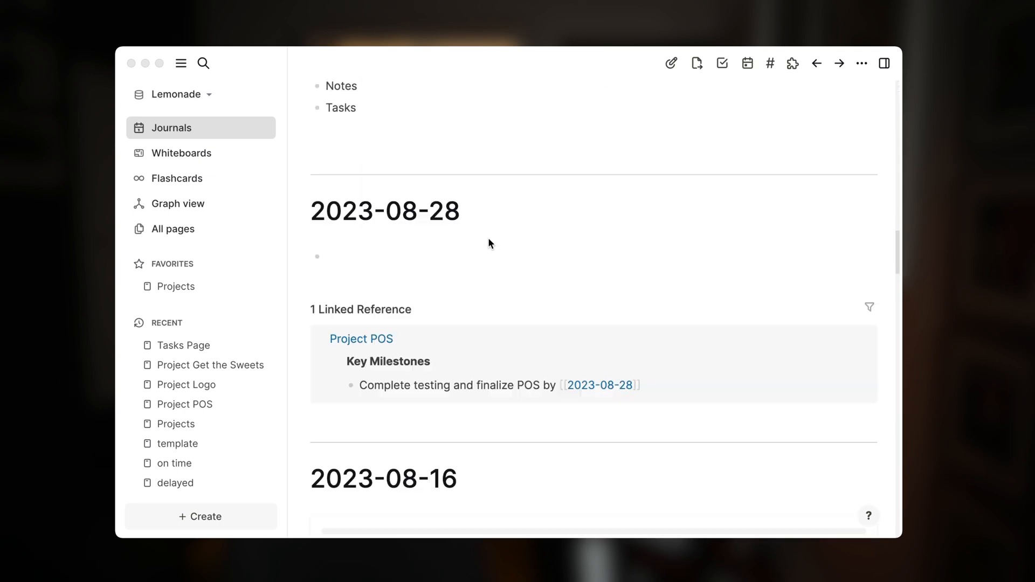
scroll(down, 3)
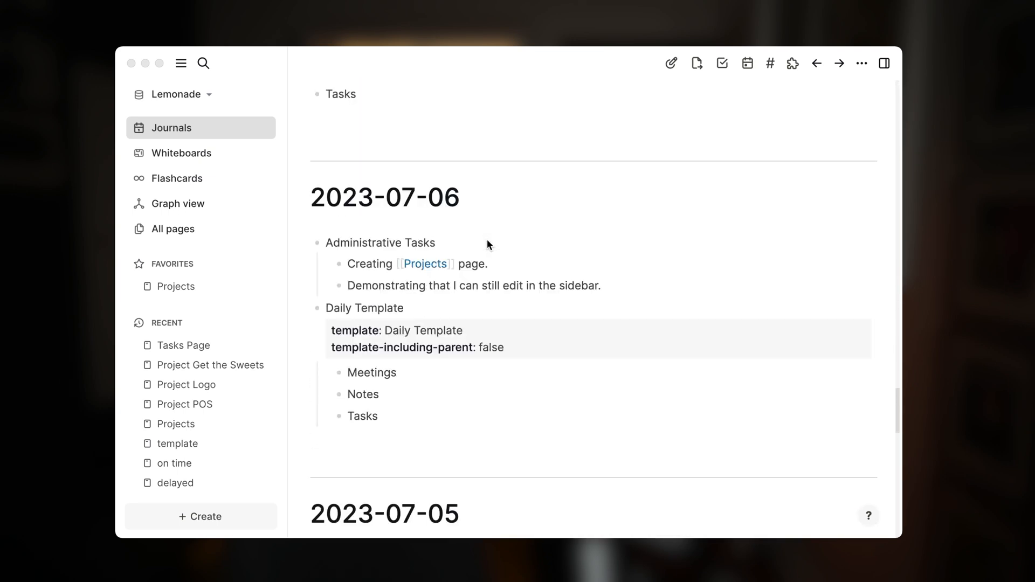
scroll(down, 3)
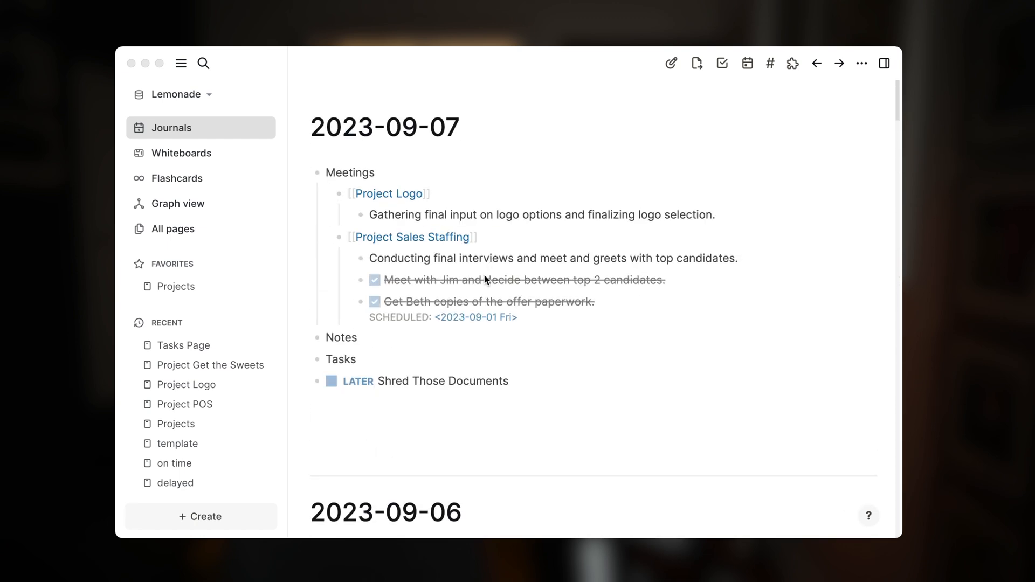
mouse_move(747, 64)
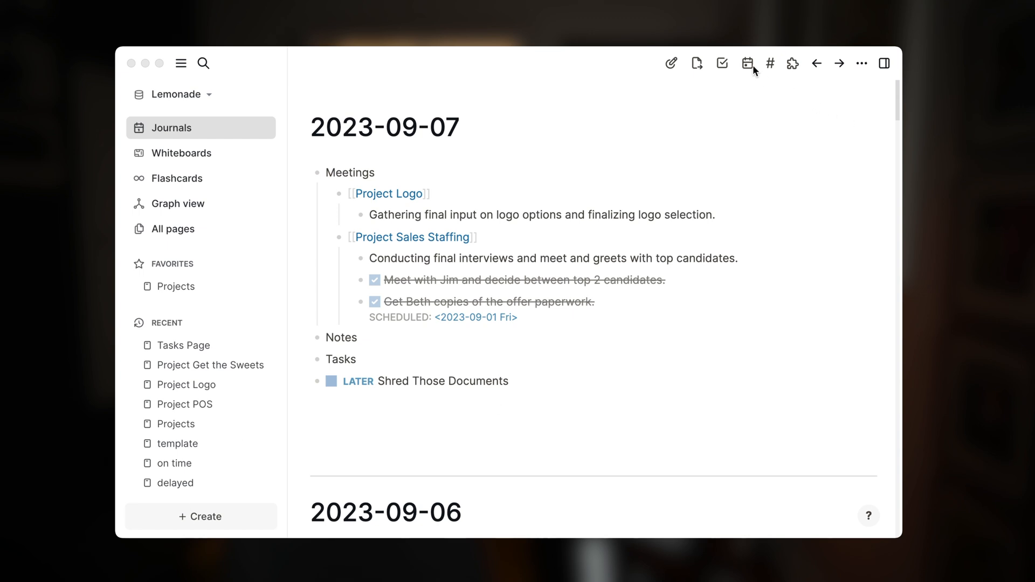
click(746, 62)
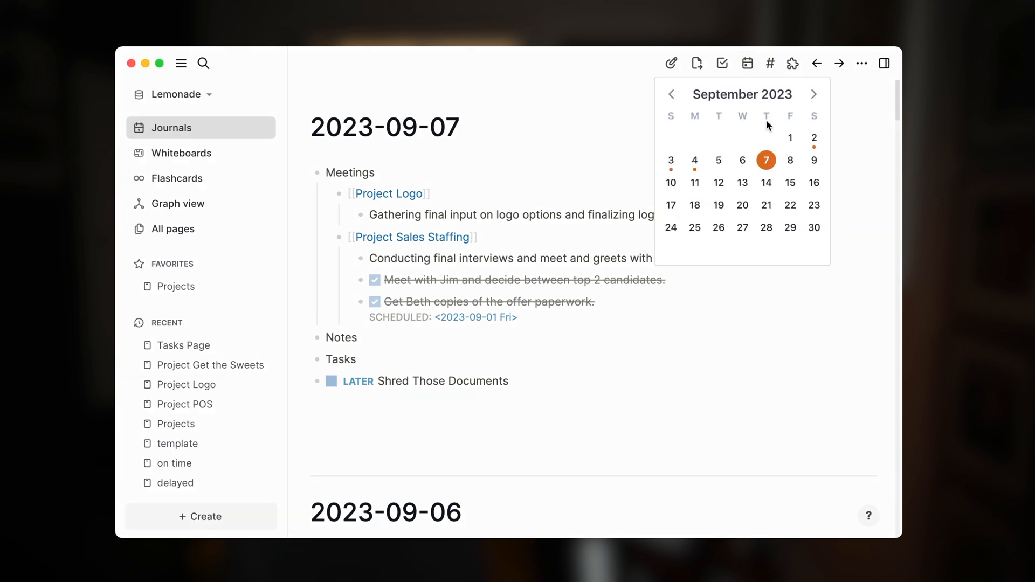
click(742, 182)
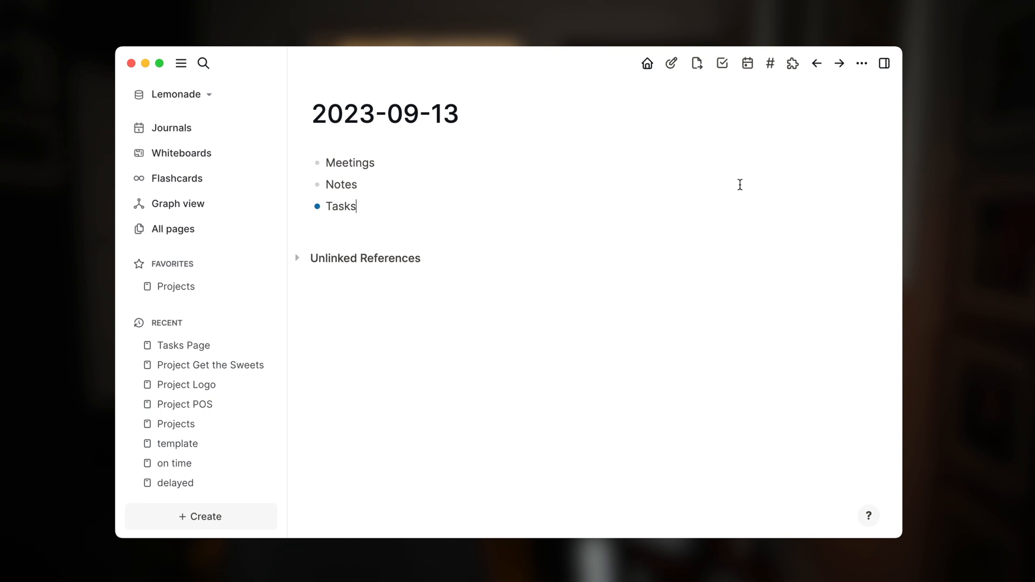
- Go to the 2023-06-13 journal, then move the calendar ahead to July 2023
click(747, 63)
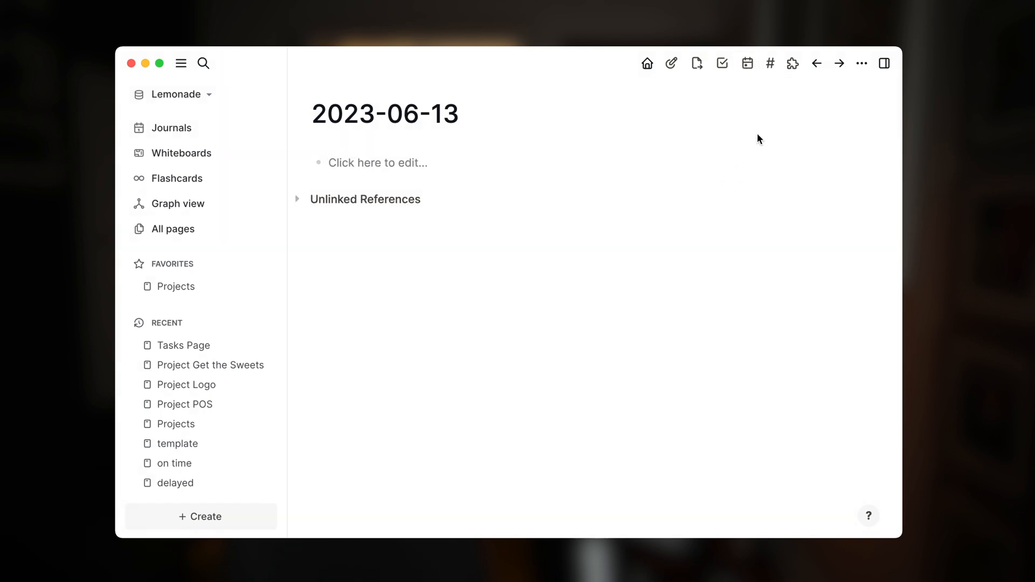
click(746, 63)
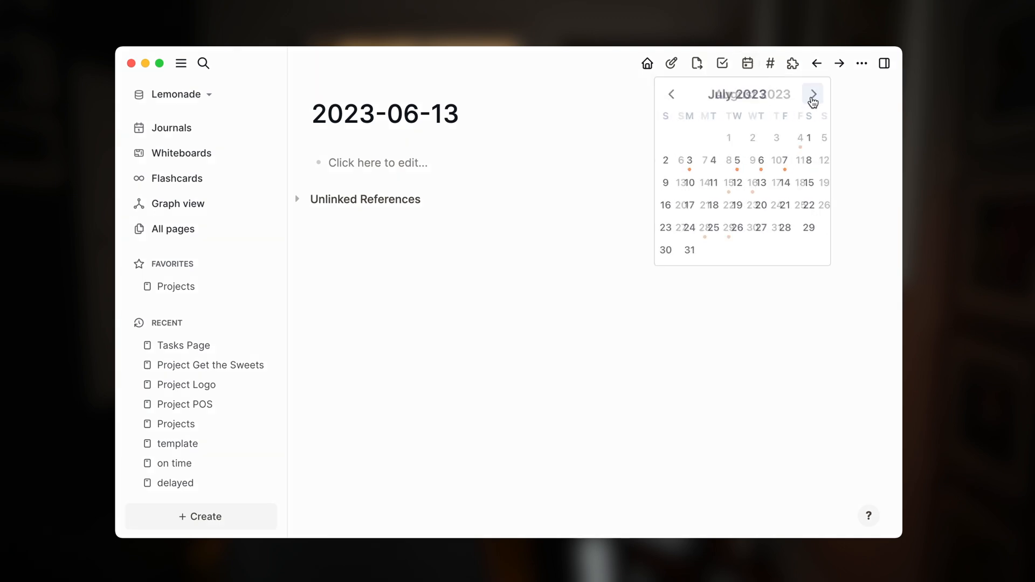
click(813, 94)
text(Concerns ab)
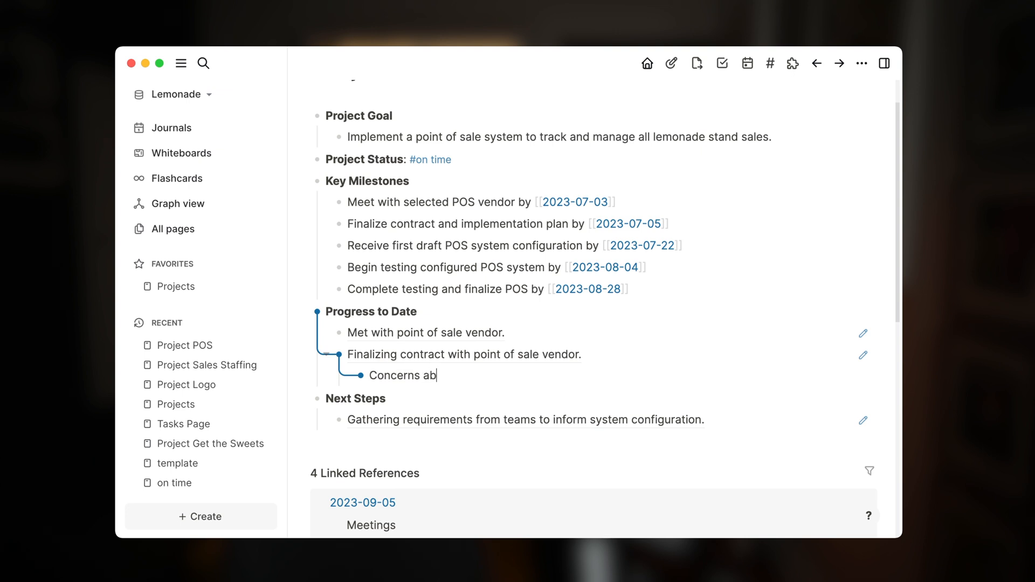
- Note concerns about pricing in three areas with a Labor sub-point
text(out pric)
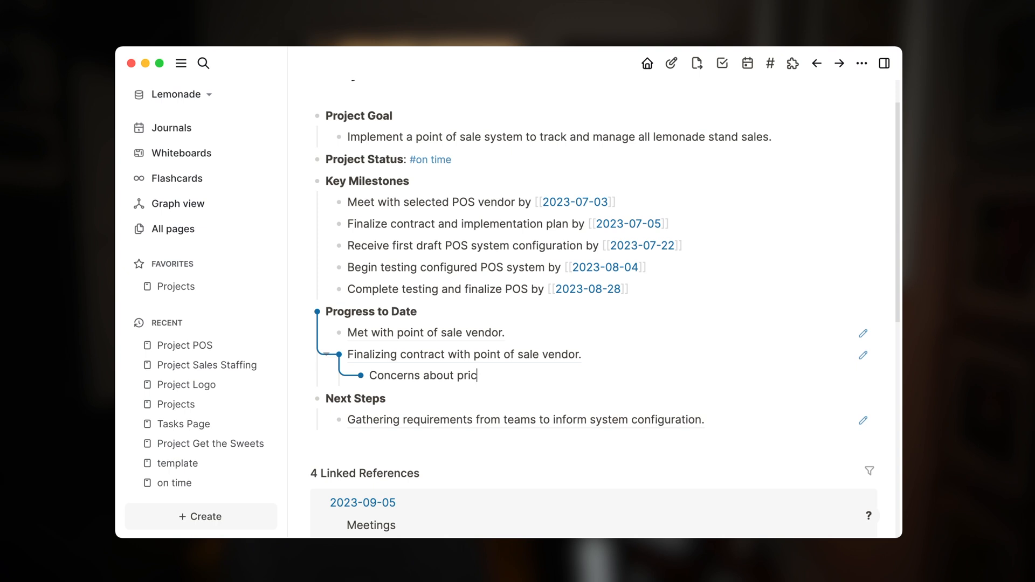
text(ing in three ar)
text(Overtime ()
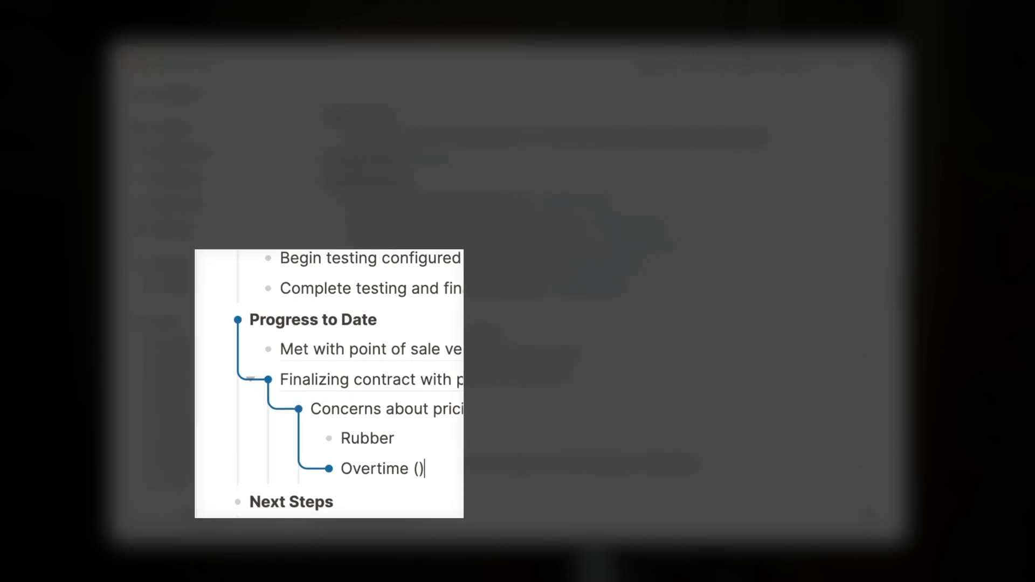
text(Labor)
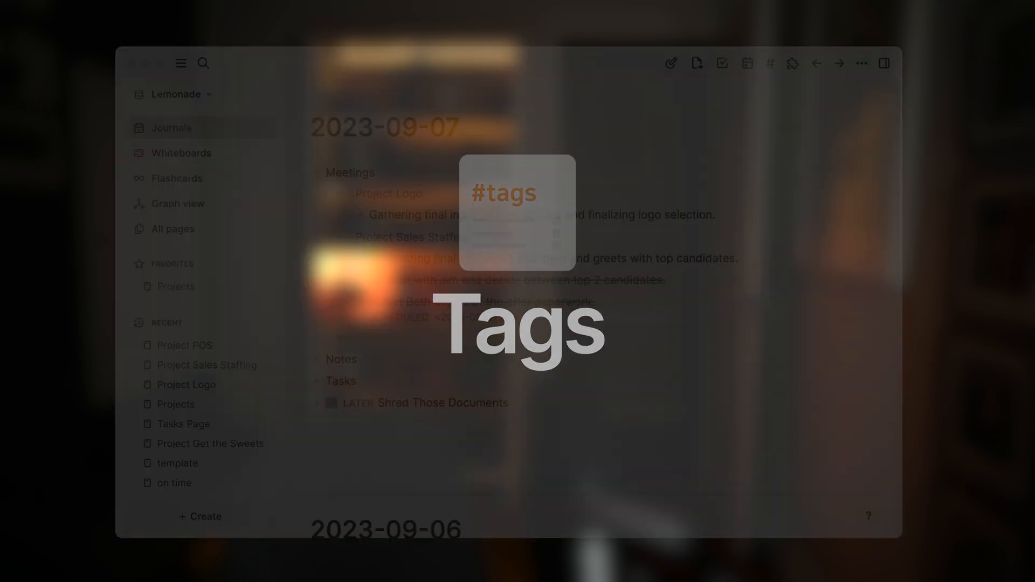
- Link Project Get the Sweets with 'Status #delayed', then go to the Projects page
text([[Projec)
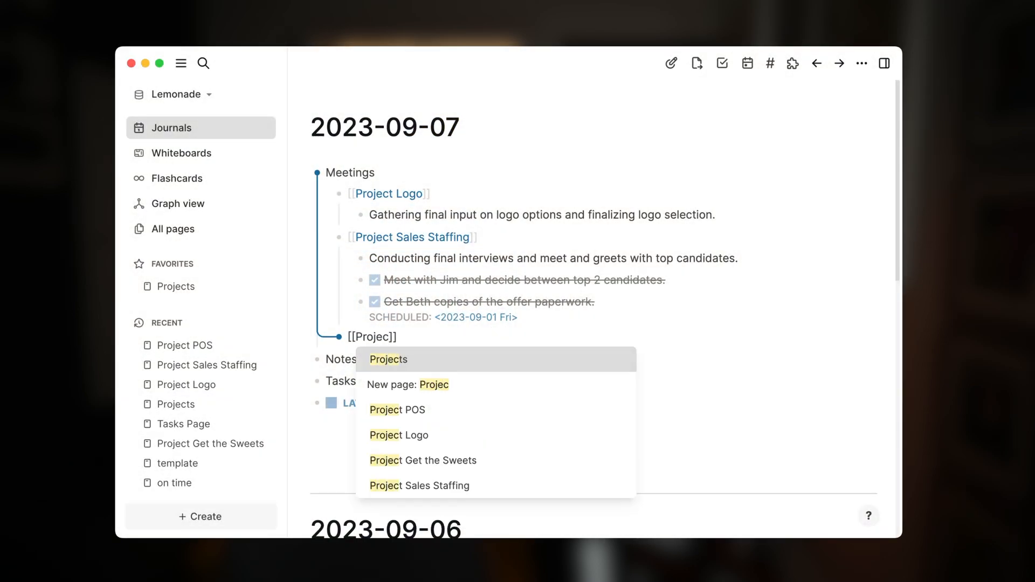
click(423, 460)
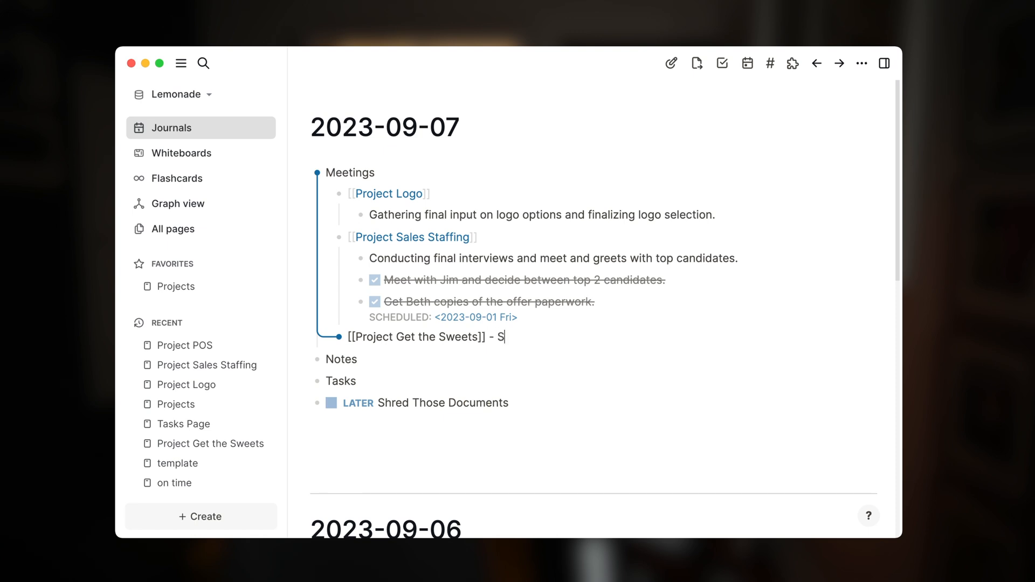
text(tatus #delayed)
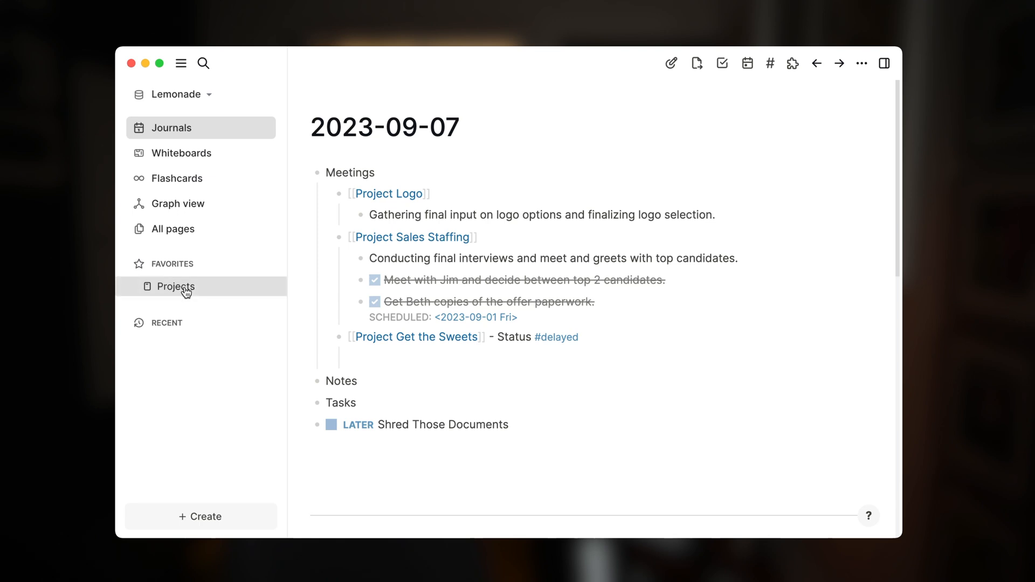
click(176, 287)
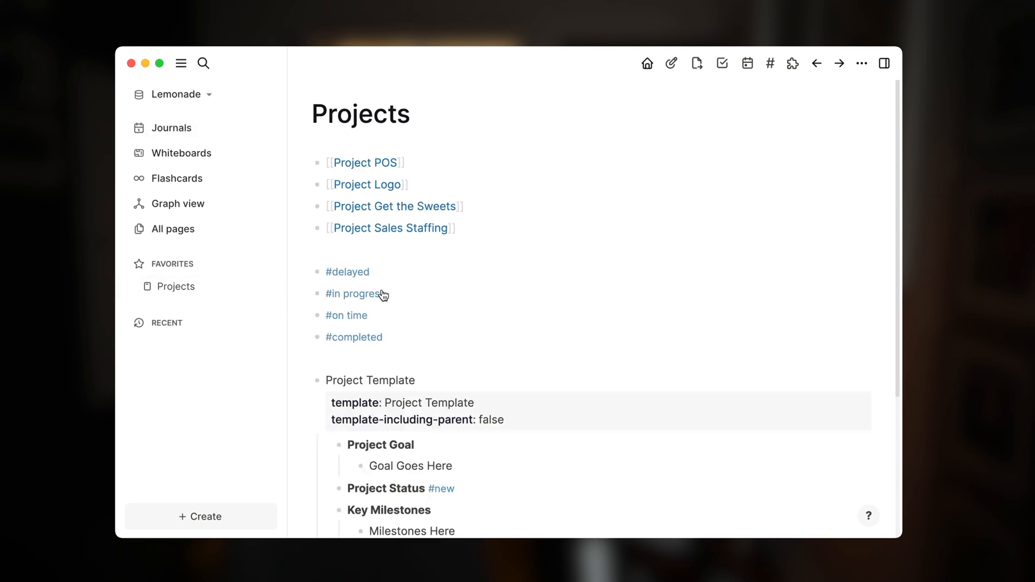
mouse_move(327, 353)
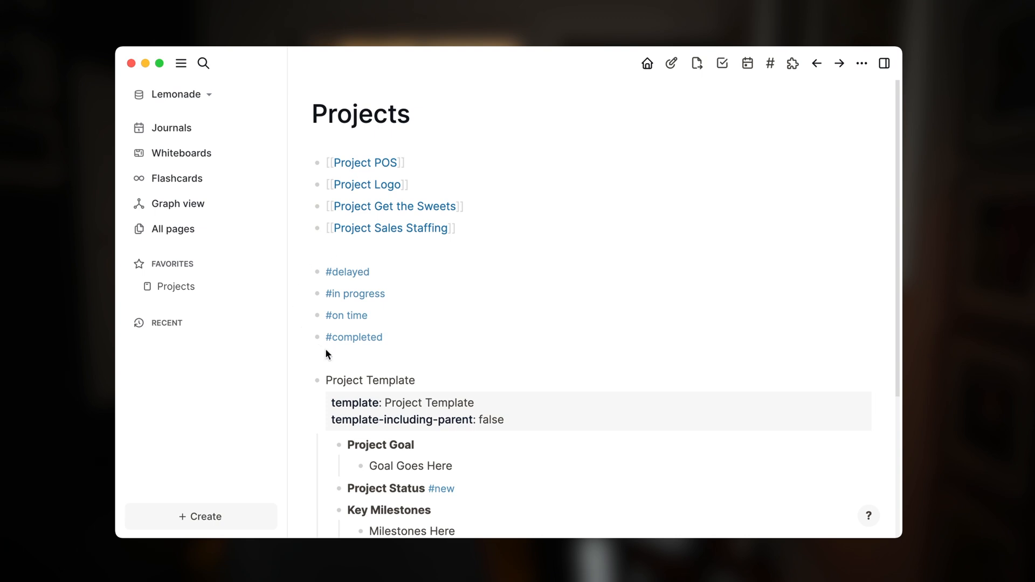
mouse_move(299, 270)
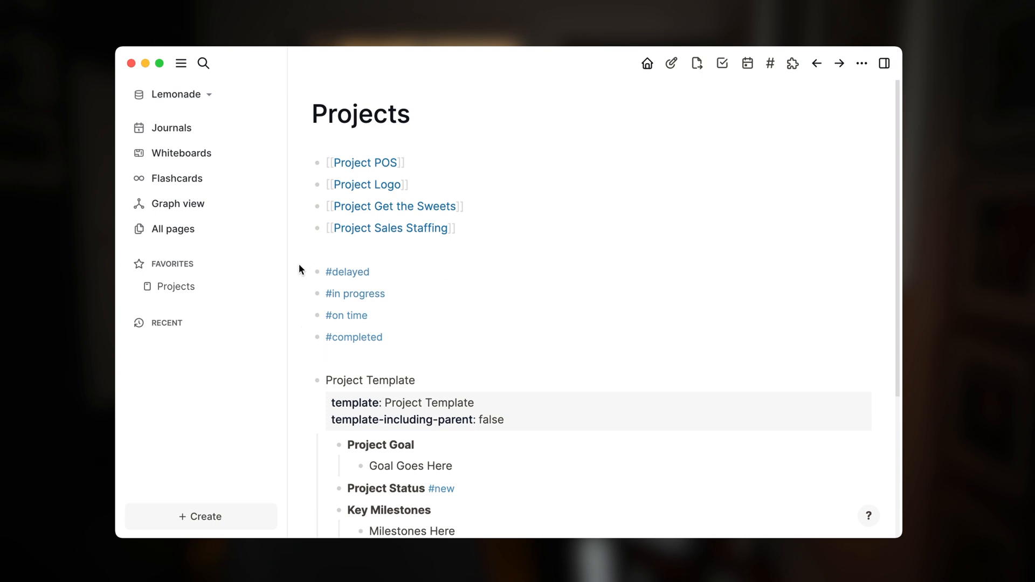
mouse_move(318, 351)
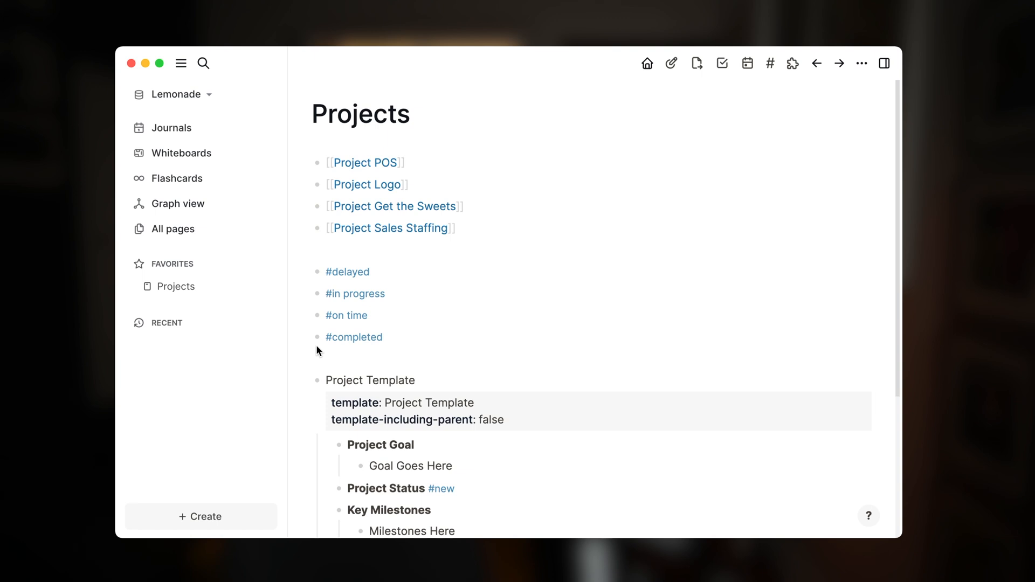
mouse_move(430, 353)
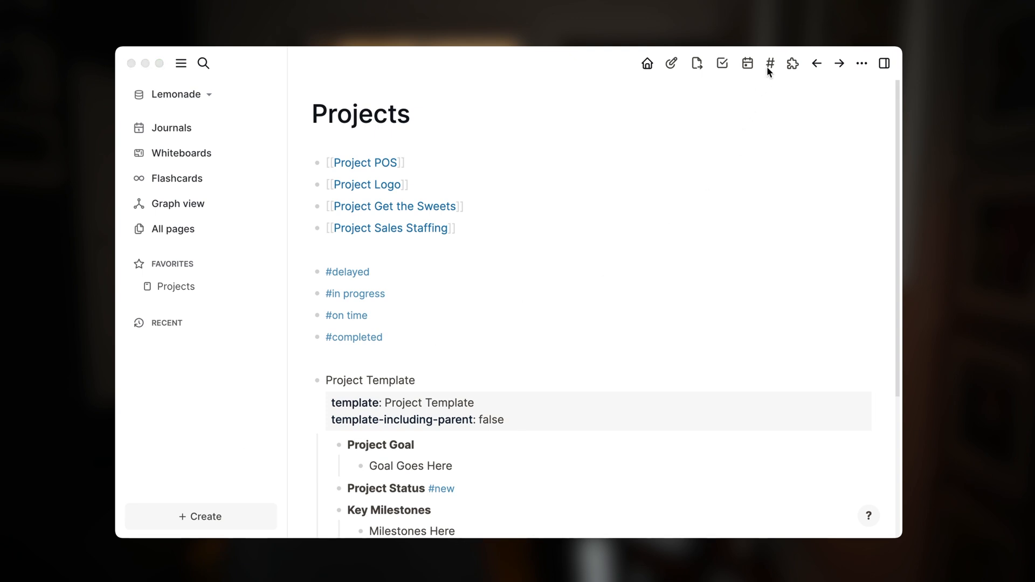
- Show the tag list and expand the completed and delayed tags' usages
click(769, 63)
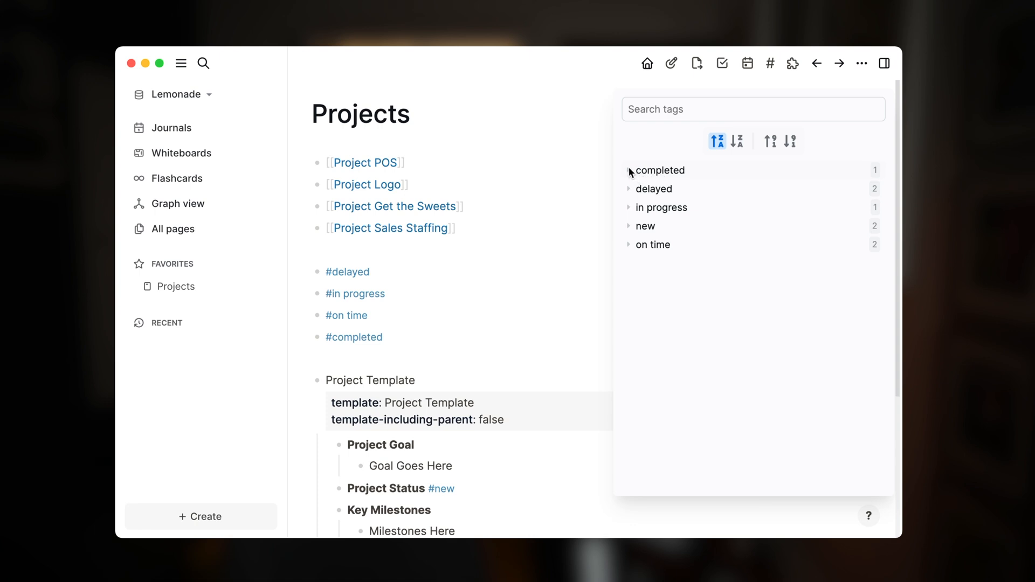
click(628, 171)
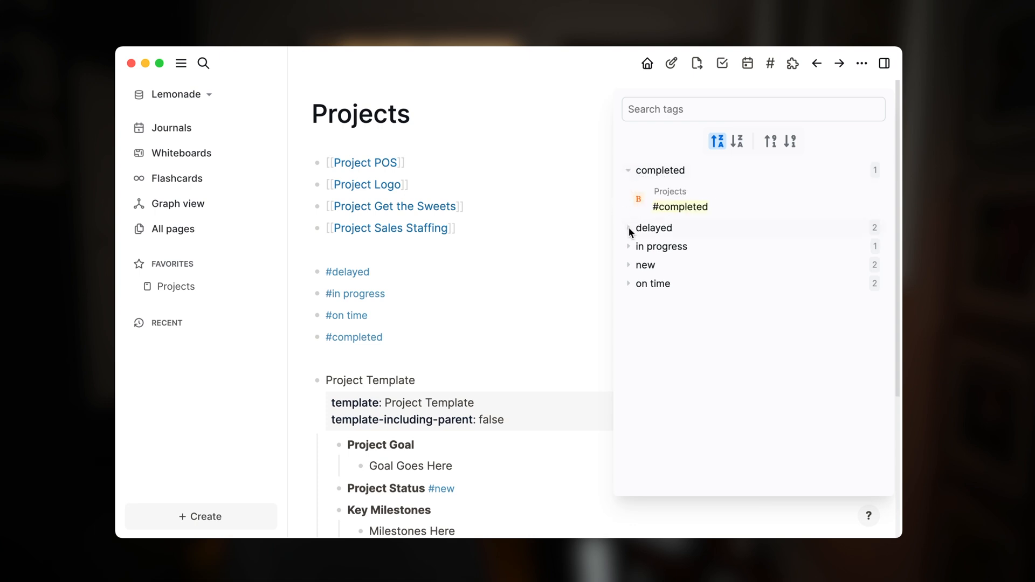
click(628, 229)
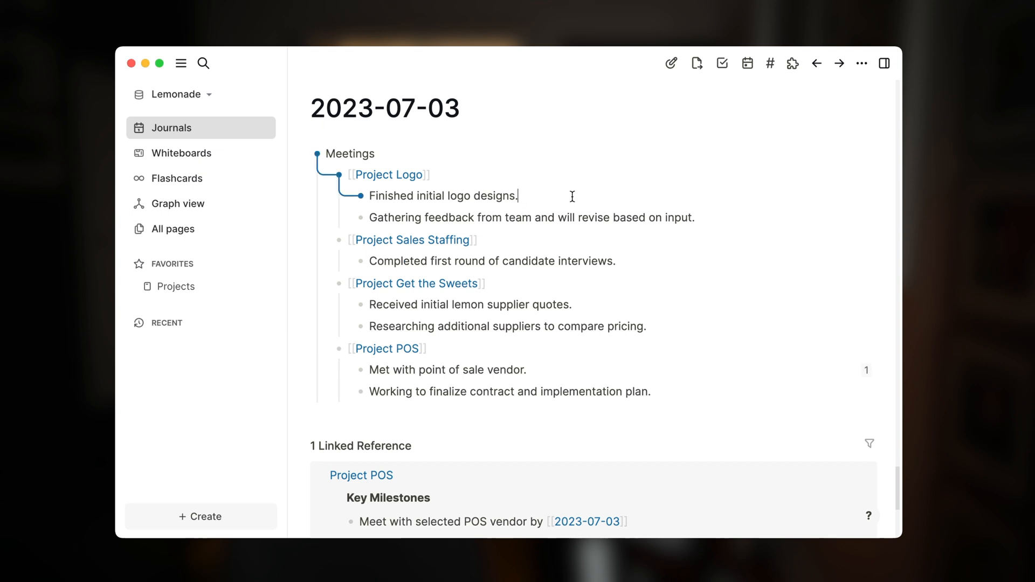
- Tag the 2023-07-03 meeting notes with #amanda, #william and #jerry
text(#ama)
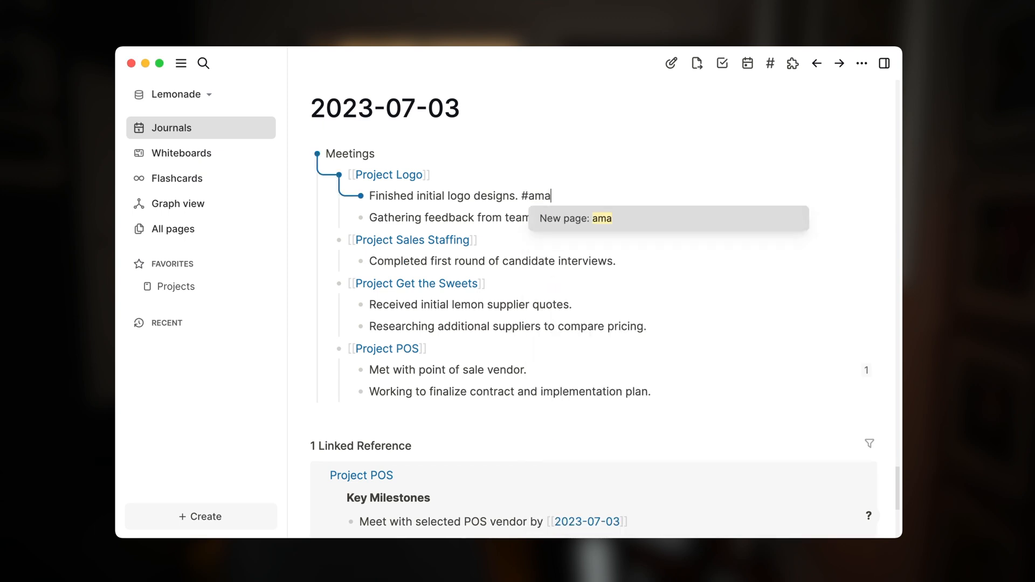
text(nda)
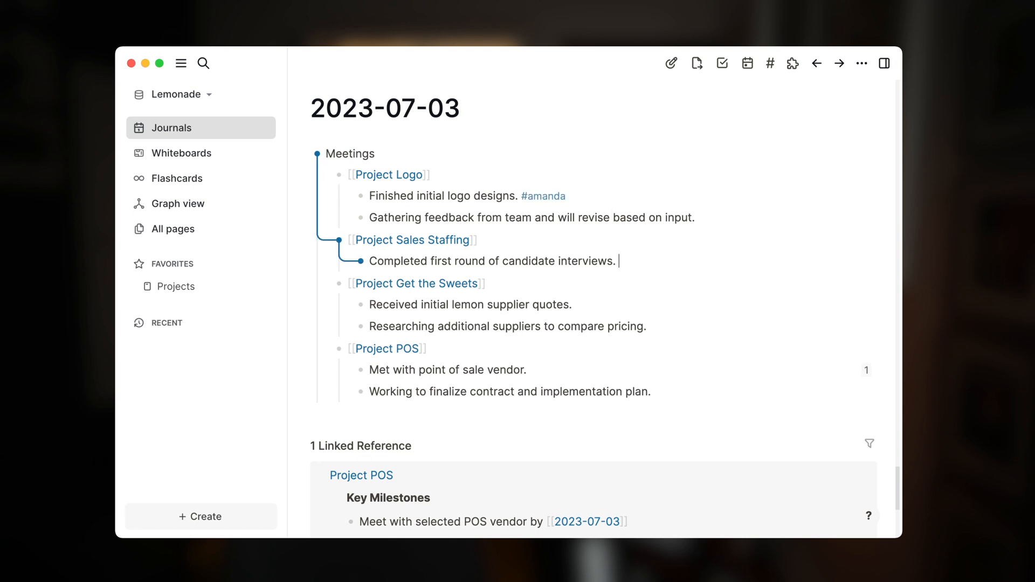
text(#w)
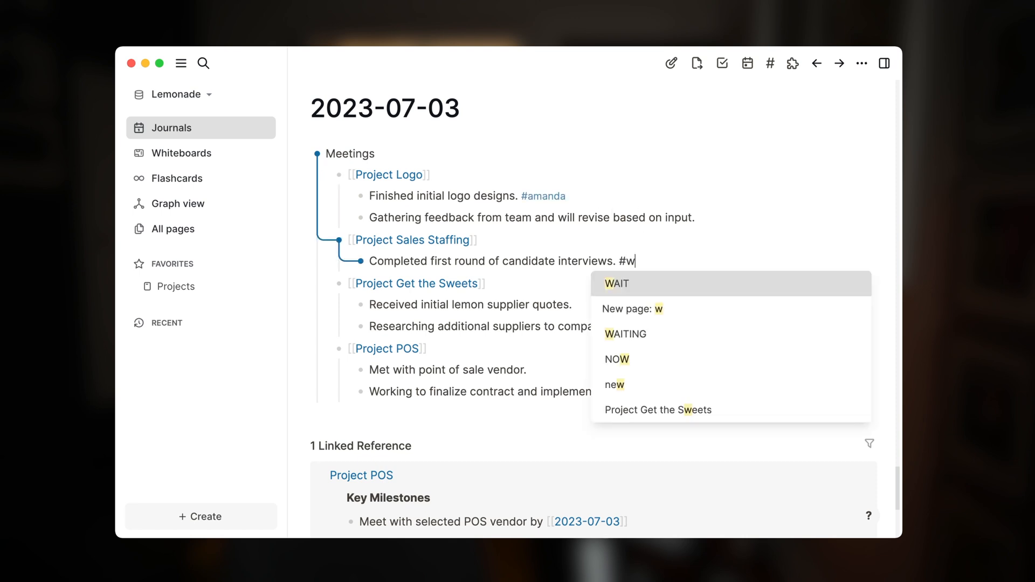
text(illiam)
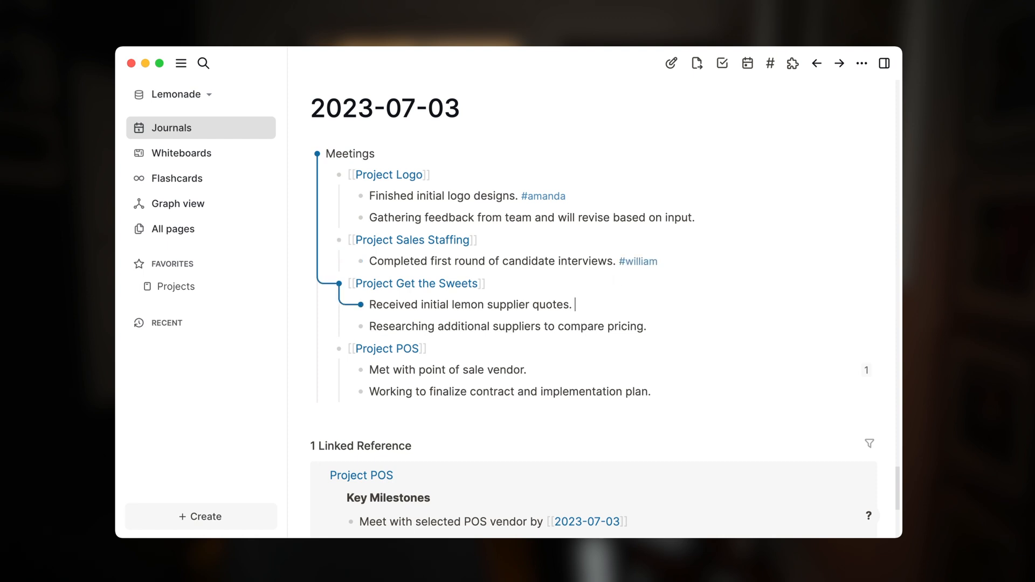
text(#jerry)
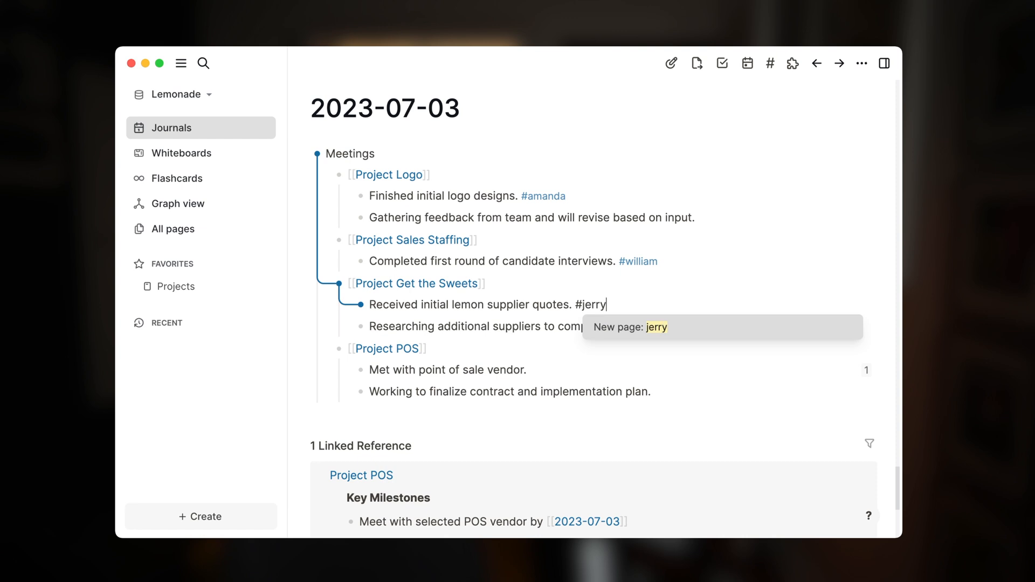
click(607, 341)
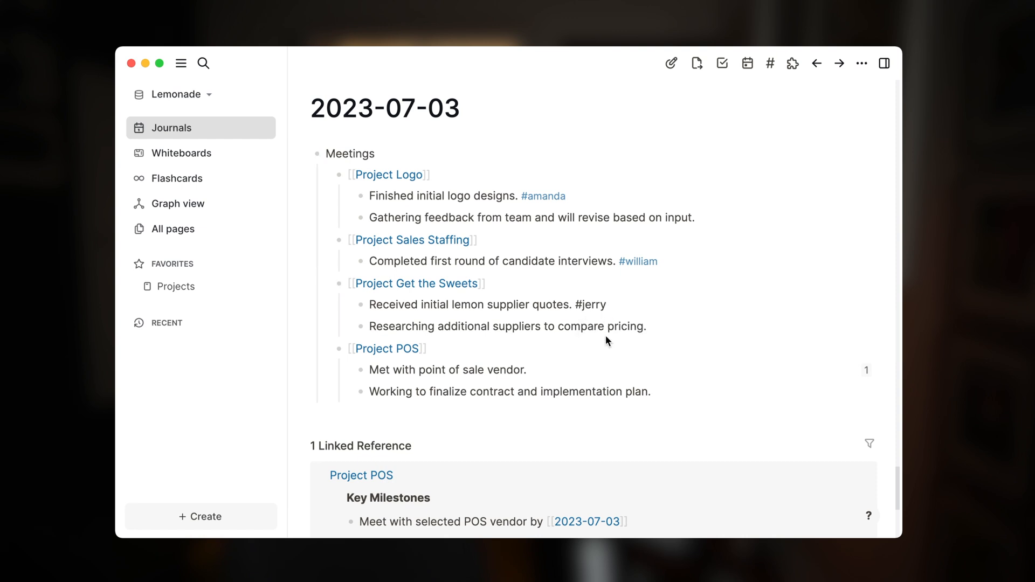
click(770, 63)
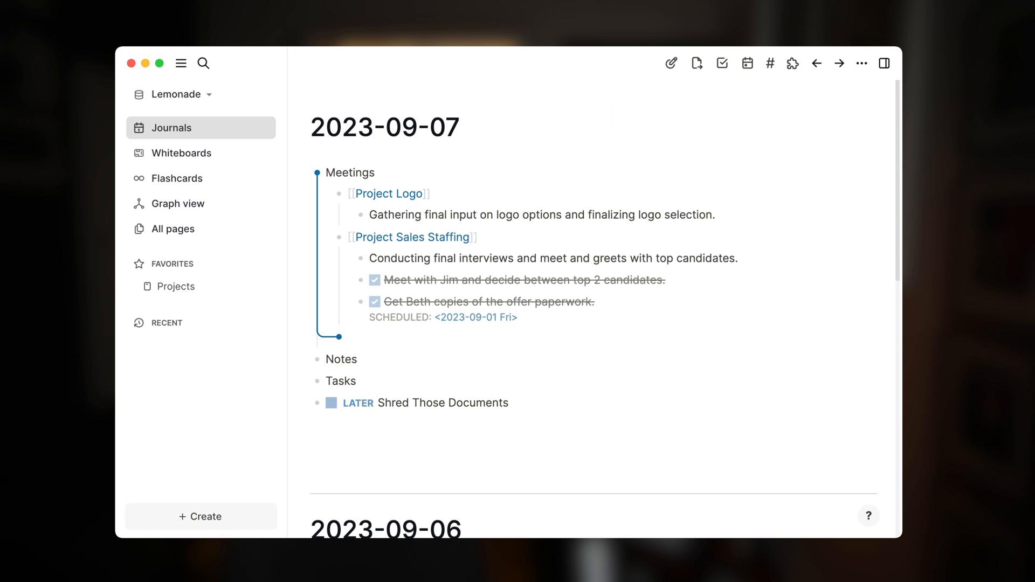
- Note finalizing the best lemon supplier order and a linked Project Sales Staffing bullet
text(Project Get the Sweets]])
text(Fina)
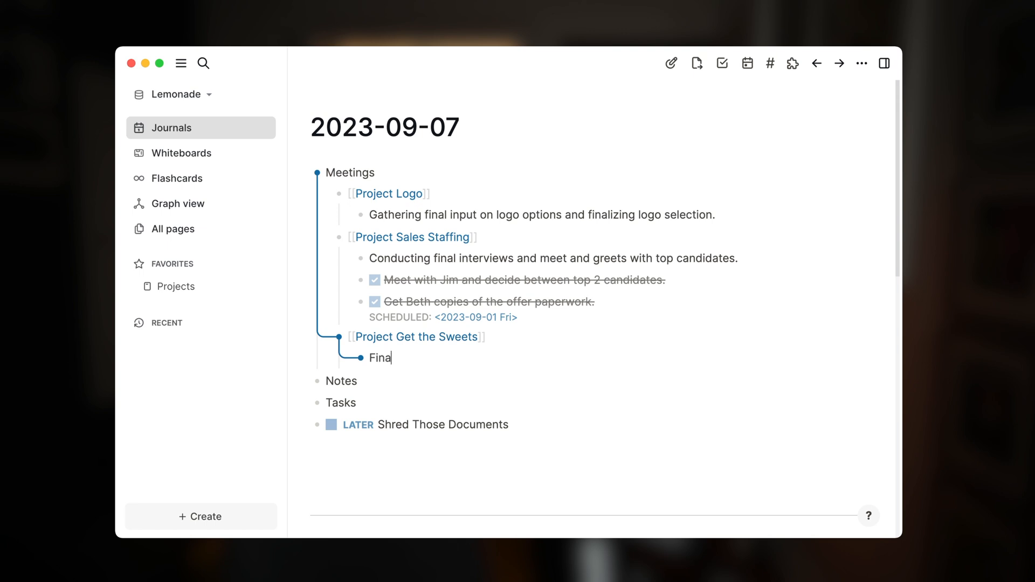
text(lizing order with th)
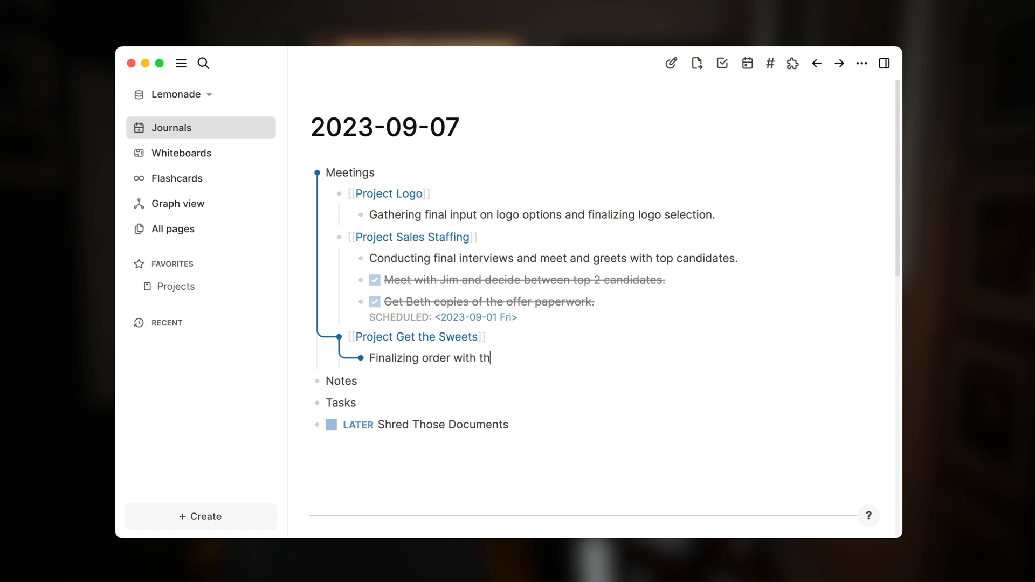
text(e best lemon supplier)
text(Time out with)
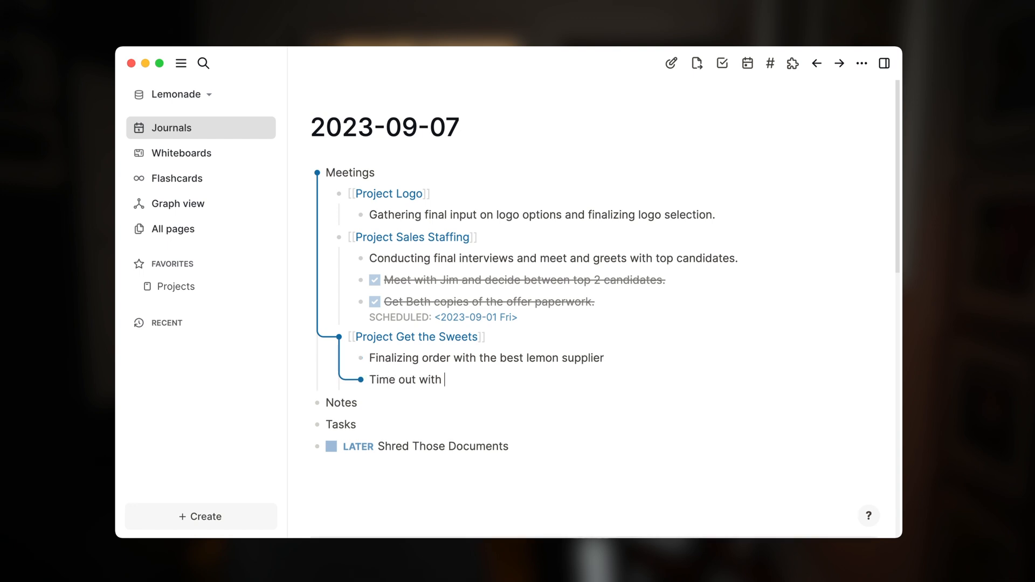
text(Project Sales S)
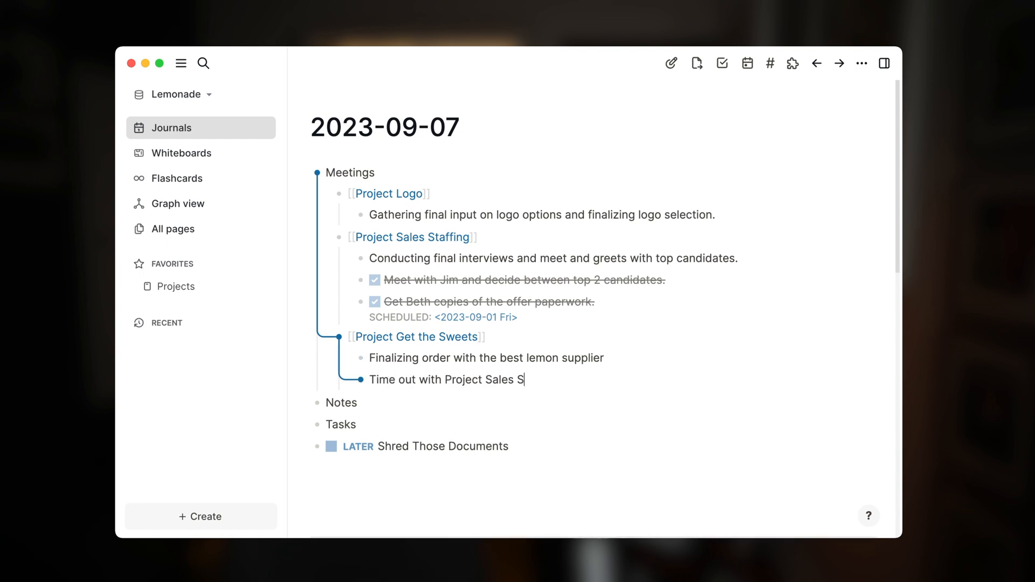
key(Enter)
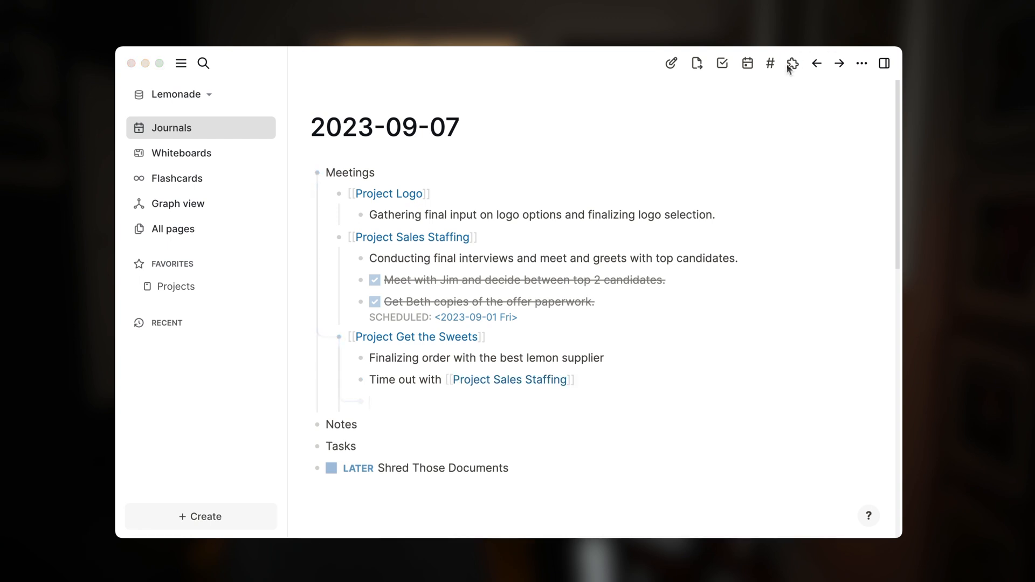
- Open the installed plugins' settings from the Plugins toolbar menu
click(791, 63)
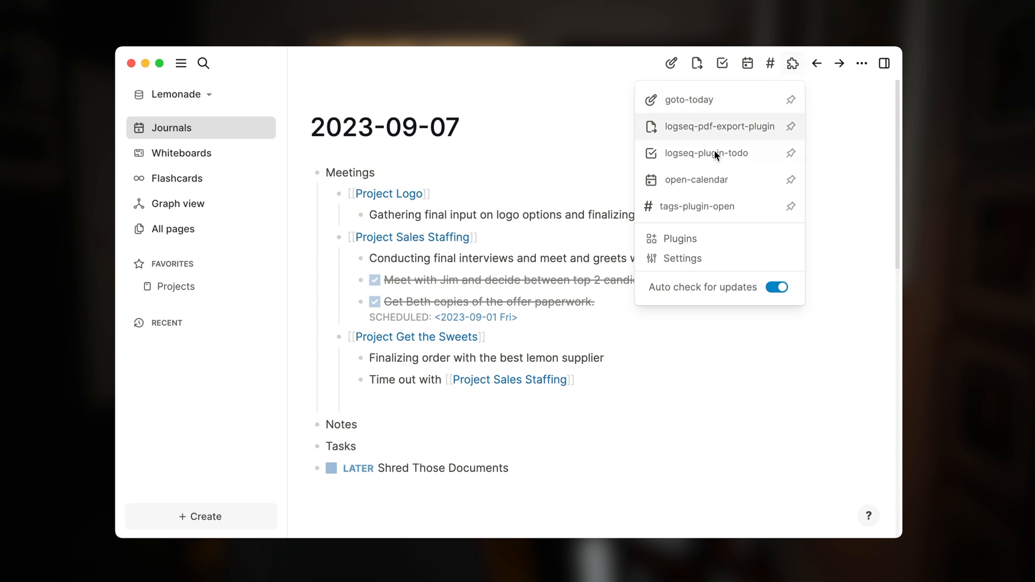
click(679, 238)
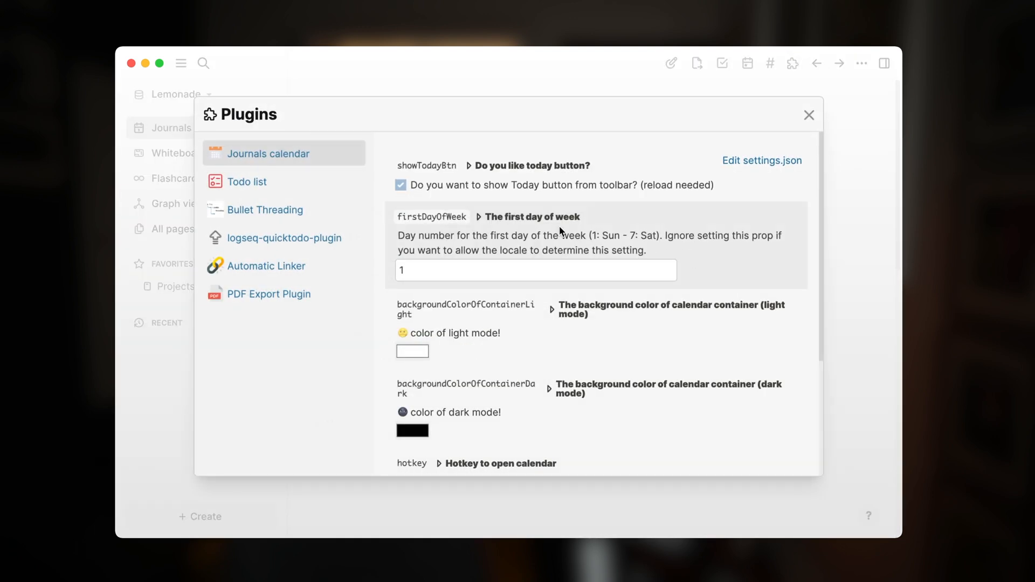
mouse_move(258, 211)
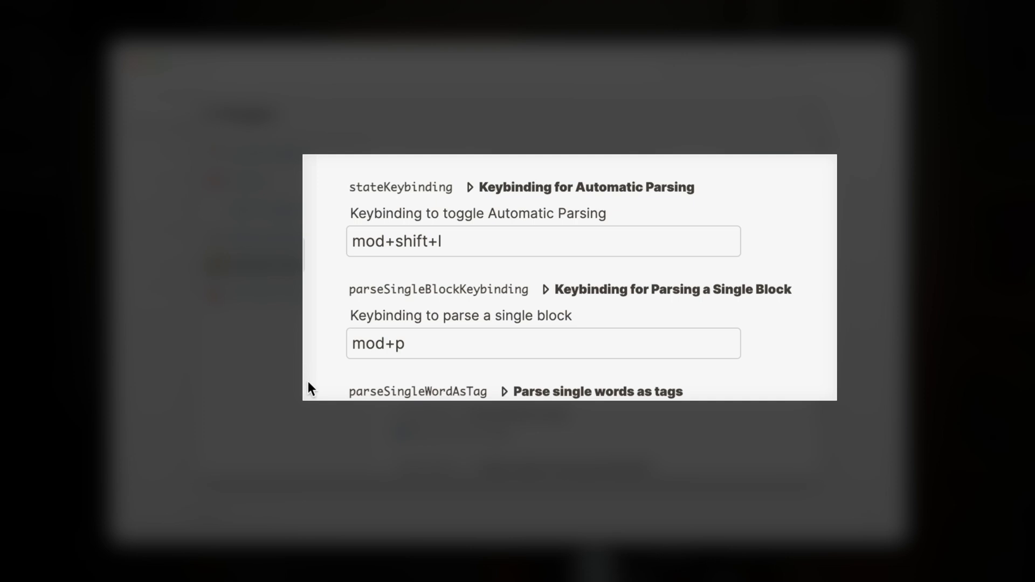
mouse_move(315, 185)
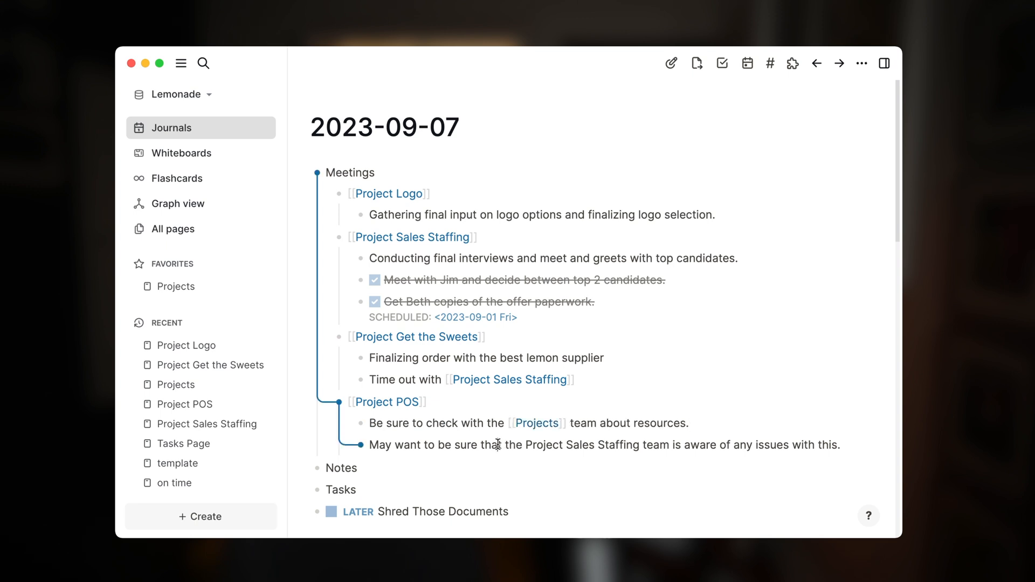
- Let Automatic Linker link Project Sales Staffing, then start an empty block and invoke the / command
click(496, 444)
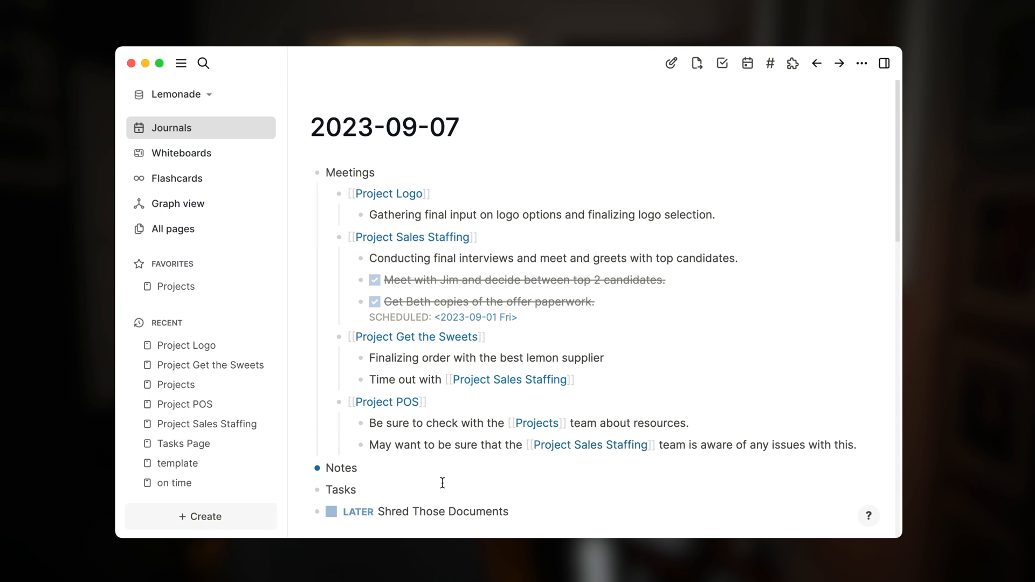
click(340, 467)
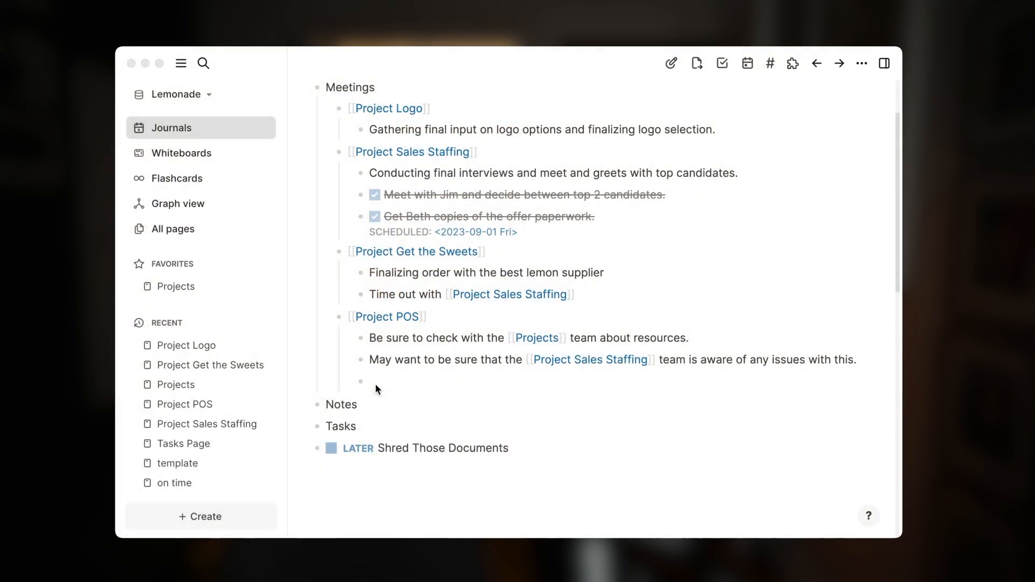
text(/)
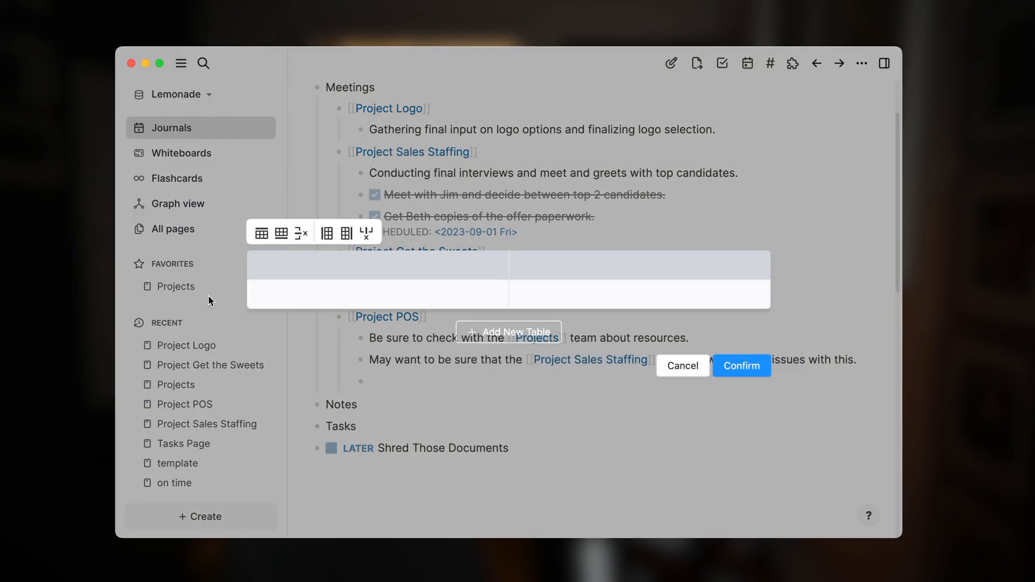
- Enter headers Feature and Cost and the first row Cash Register 2000
click(278, 265)
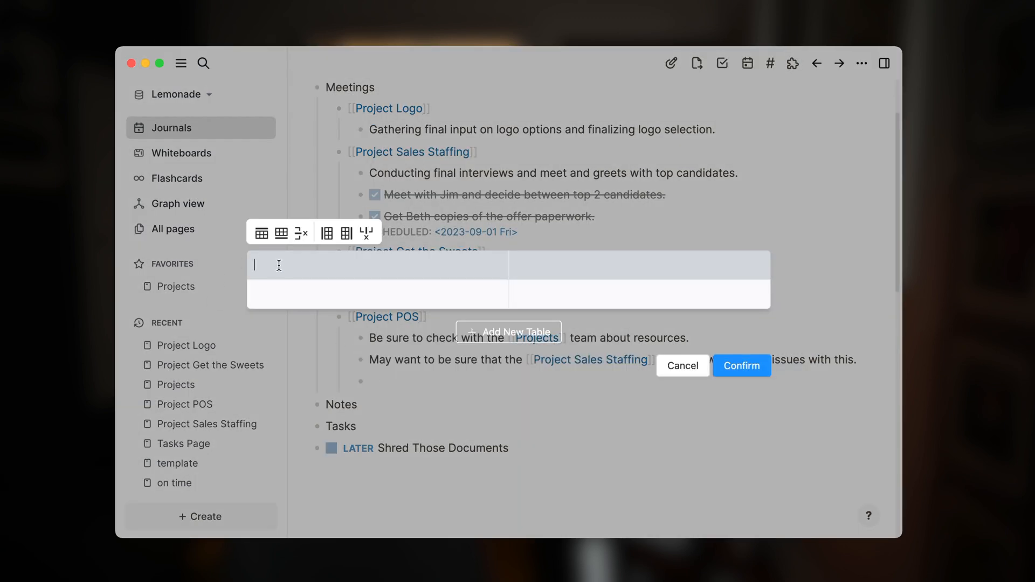
text(Feature)
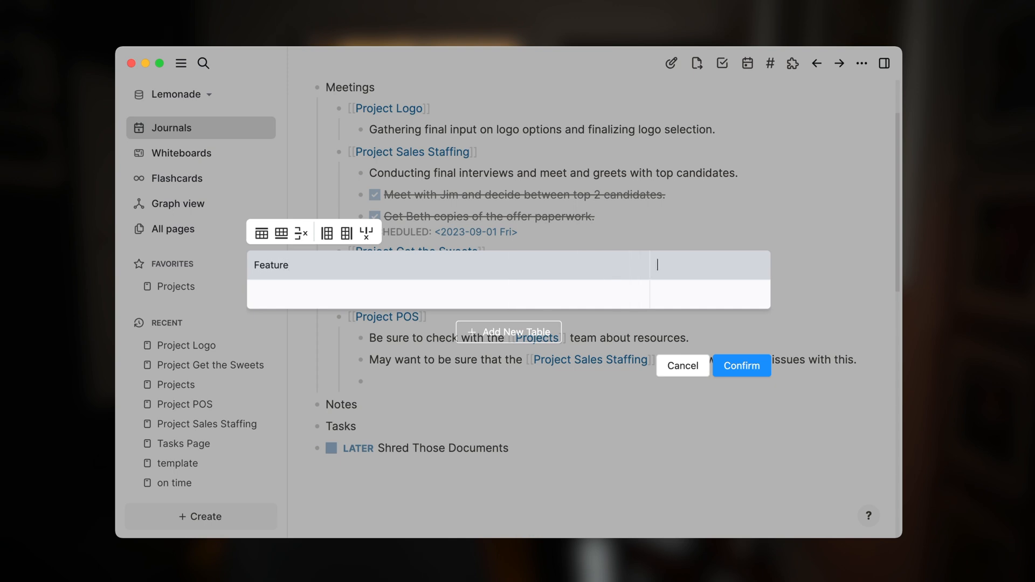
text(Cost)
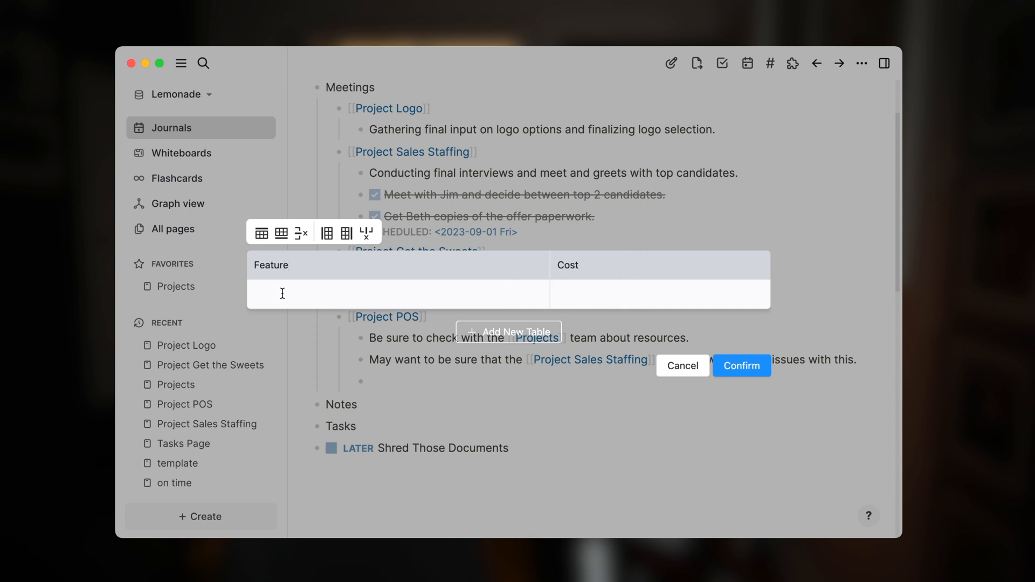
text(Cash R)
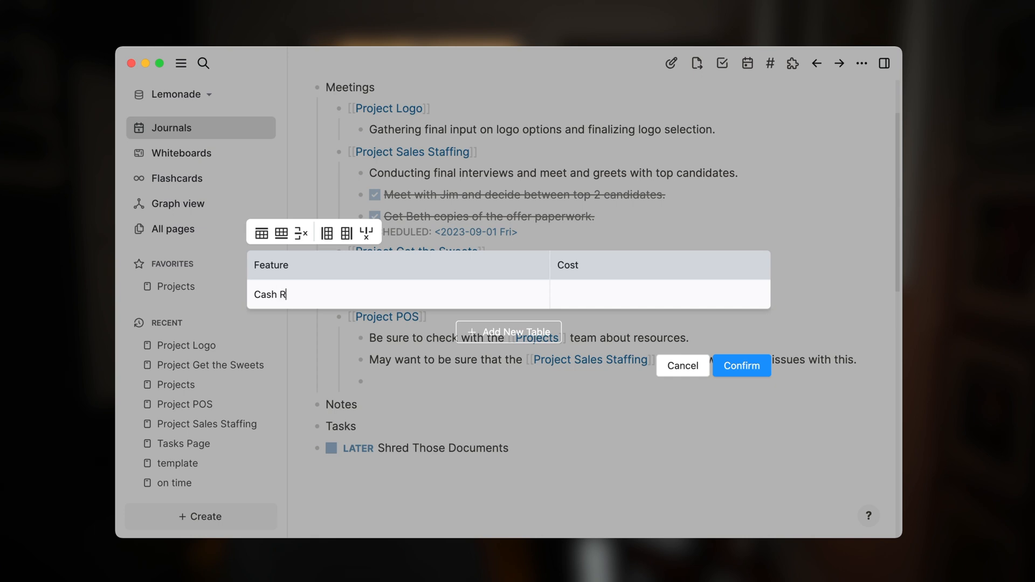
text(egister)
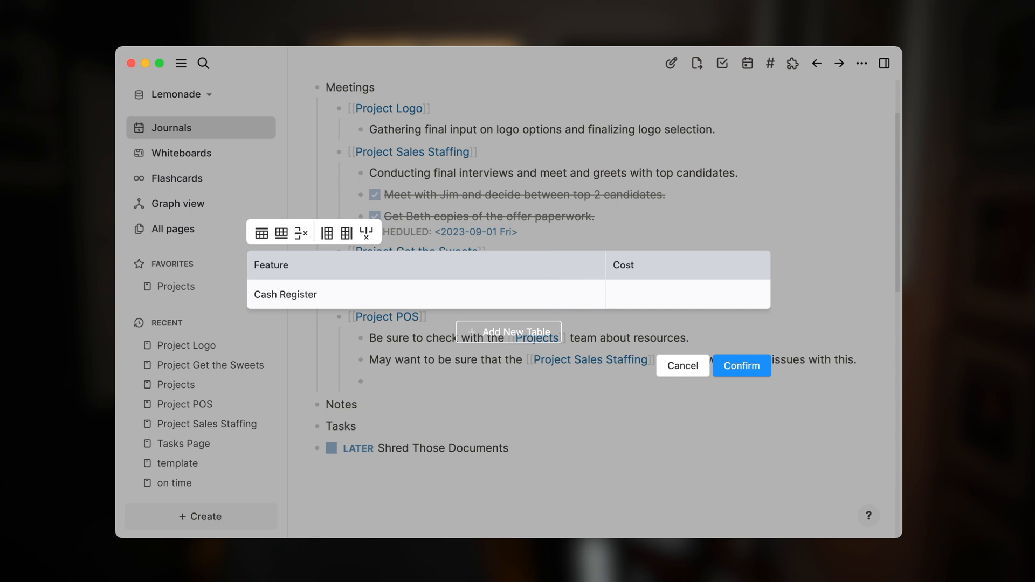
text(2000)
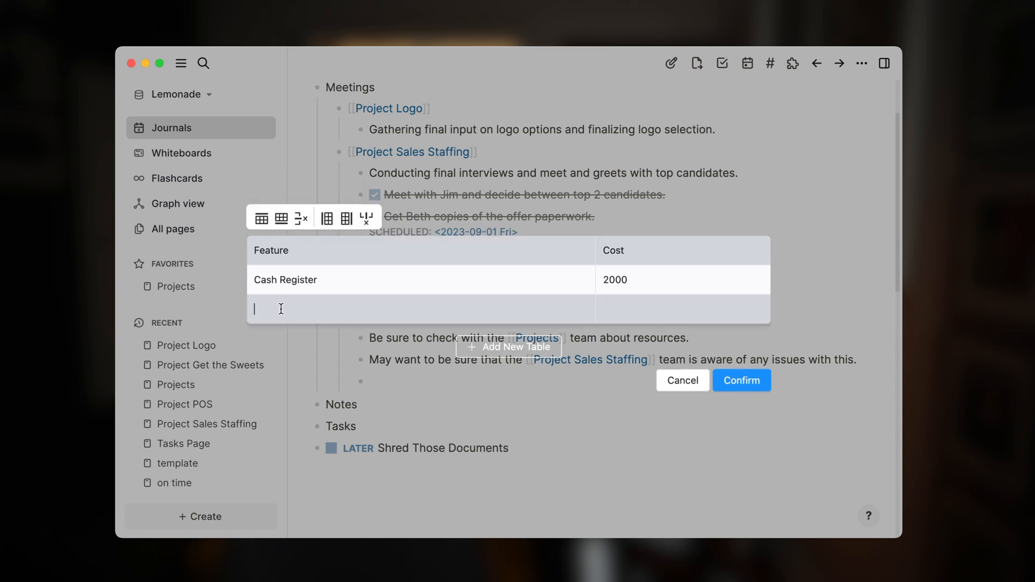
- Add rows Card Reader 75 and Label Printer 12, then insert a third column after Cost
text(Card Reader)
click(683, 308)
text(7)
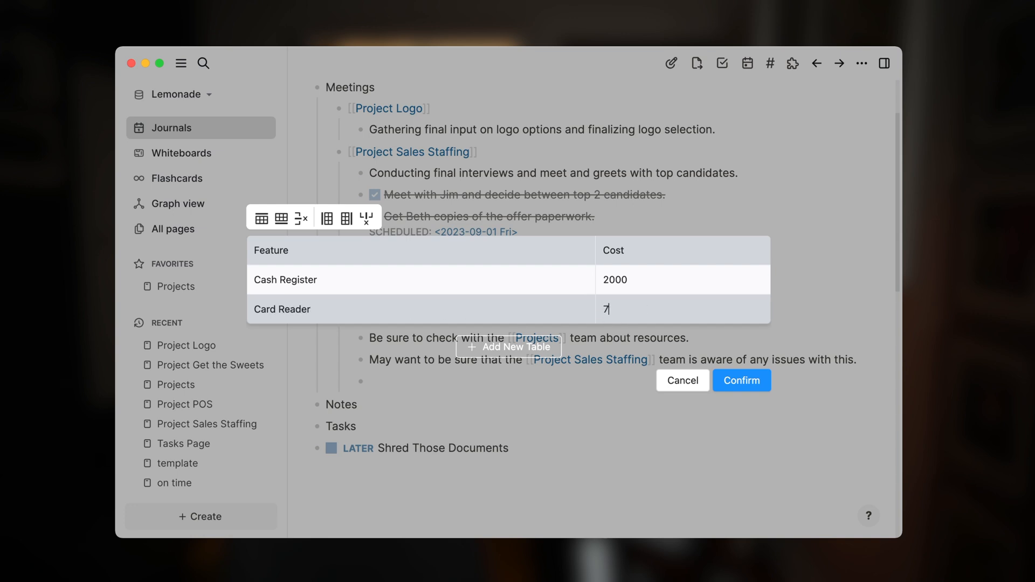
text(5)
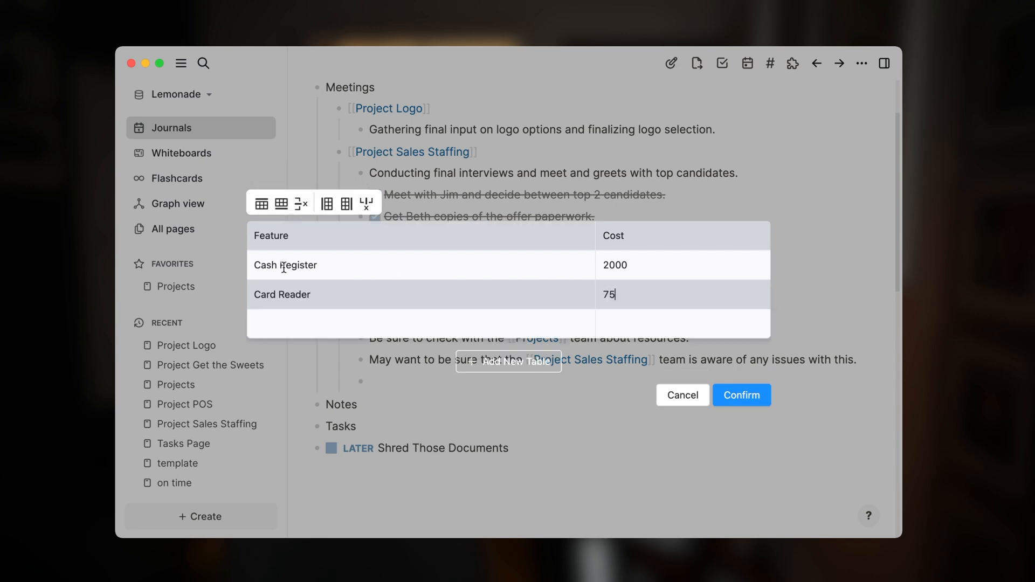
text(Label Printer)
click(683, 323)
text(12)
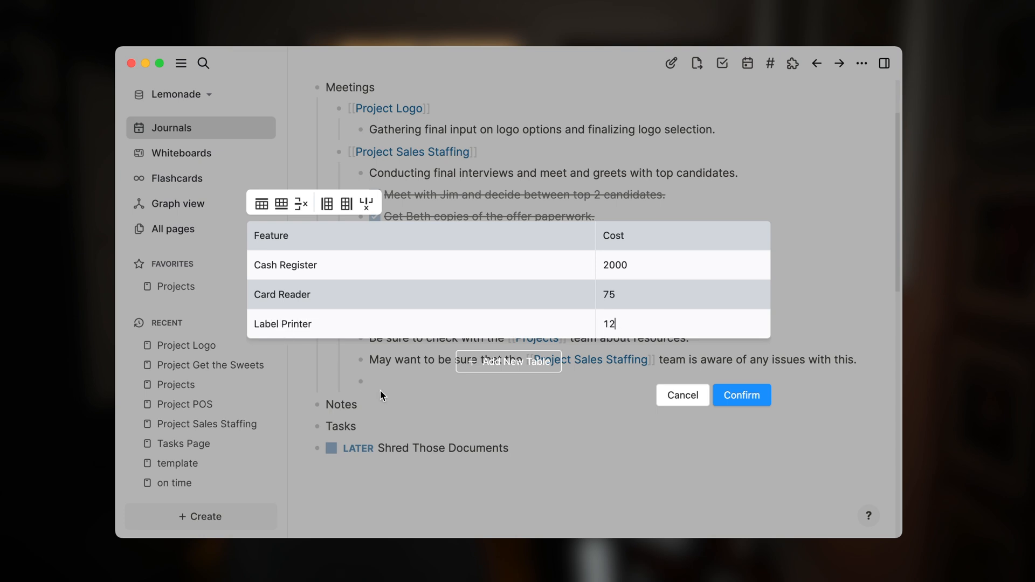
click(346, 204)
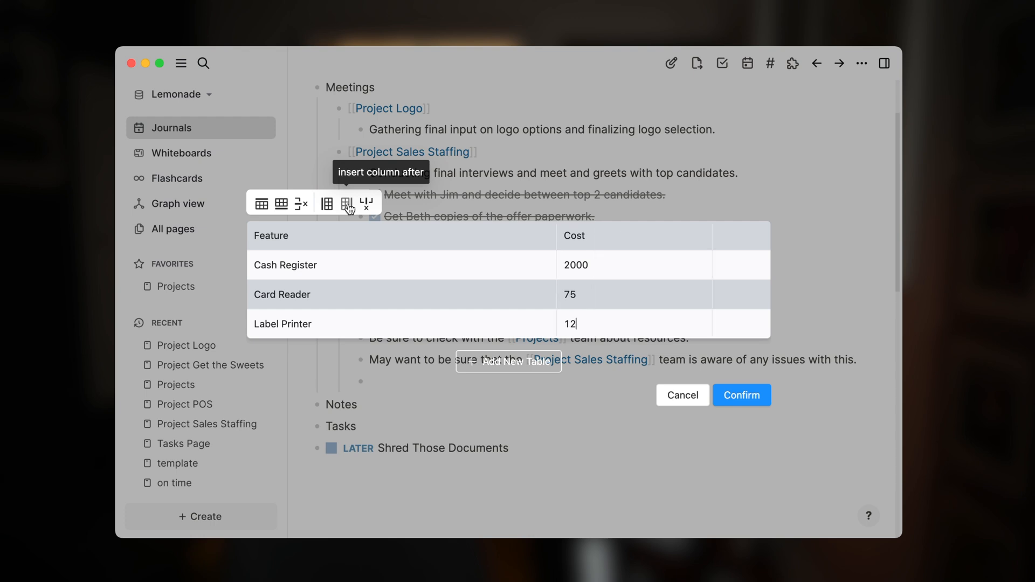